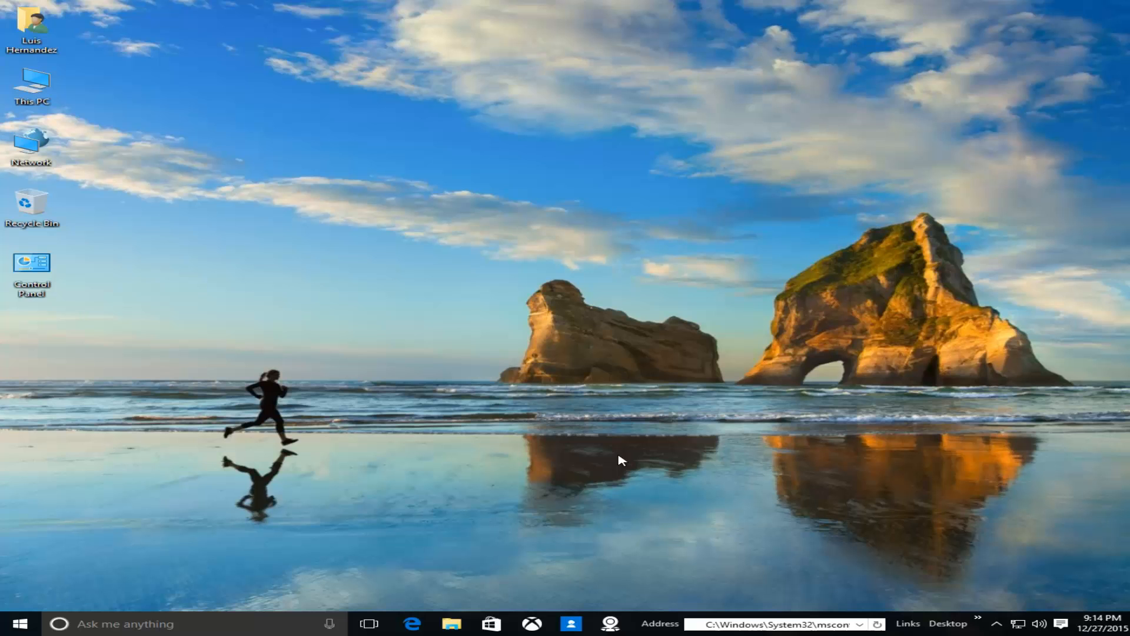
pyautogui.moveTo(443, 330)
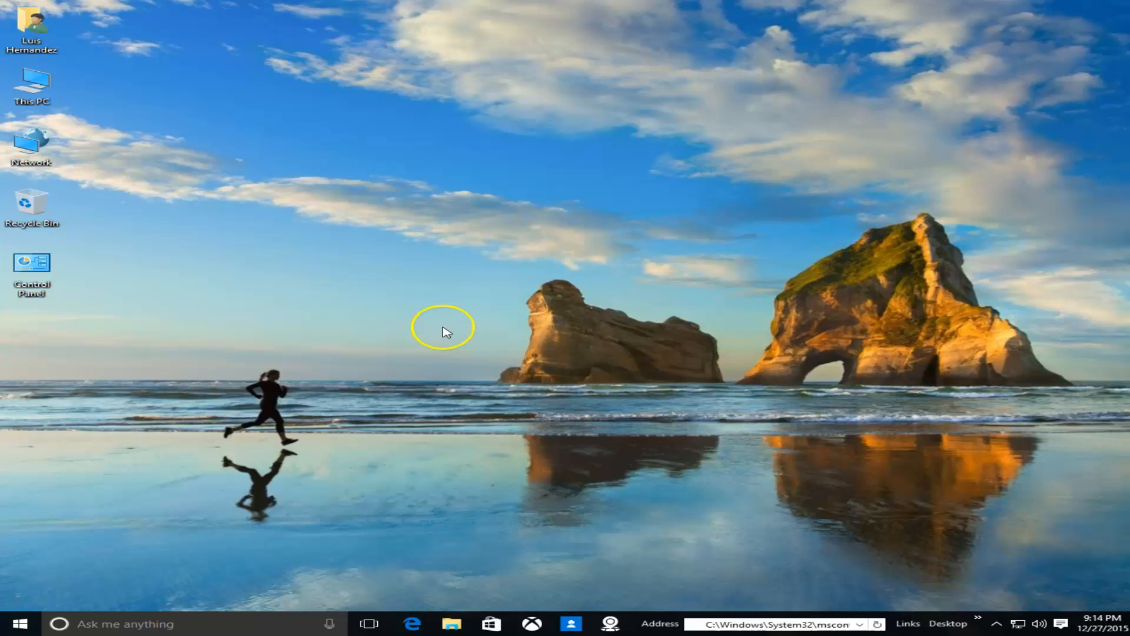
# Step: Open Task Manager from the taskbar menu and scroll through apps and background processes
pyautogui.click(13, 623)
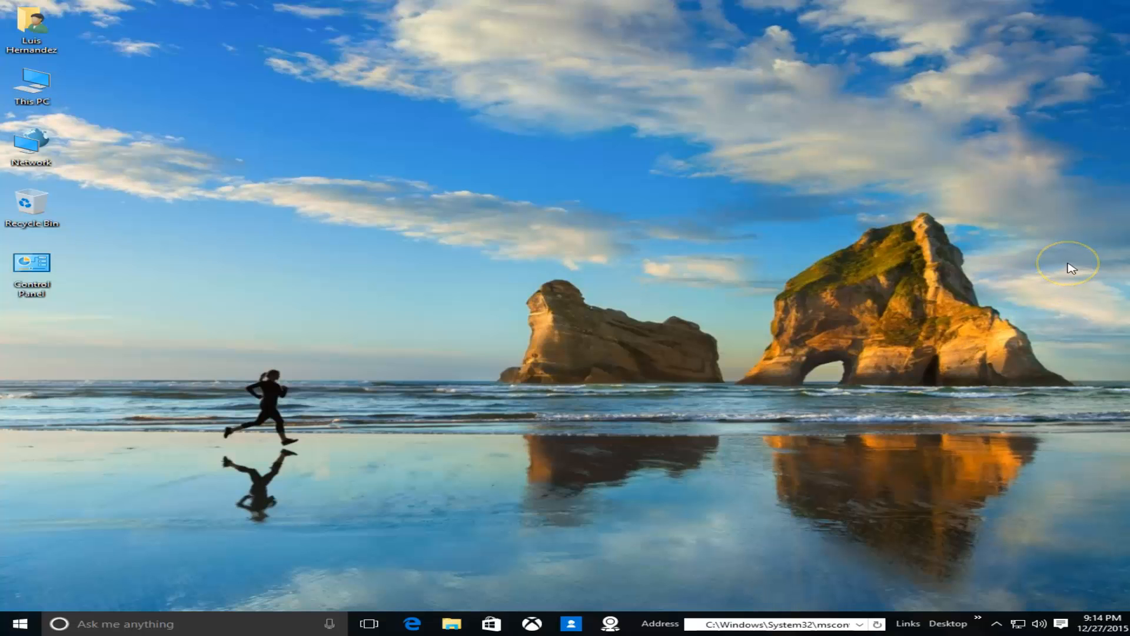
pyautogui.moveTo(1071, 267)
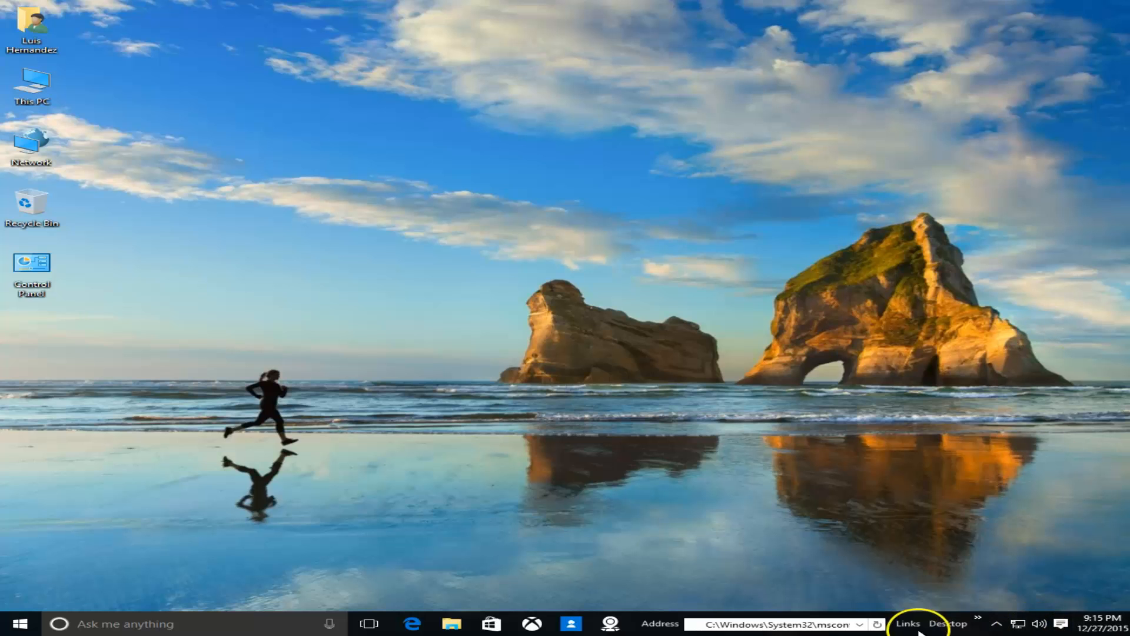
pyautogui.rightClick(915, 624)
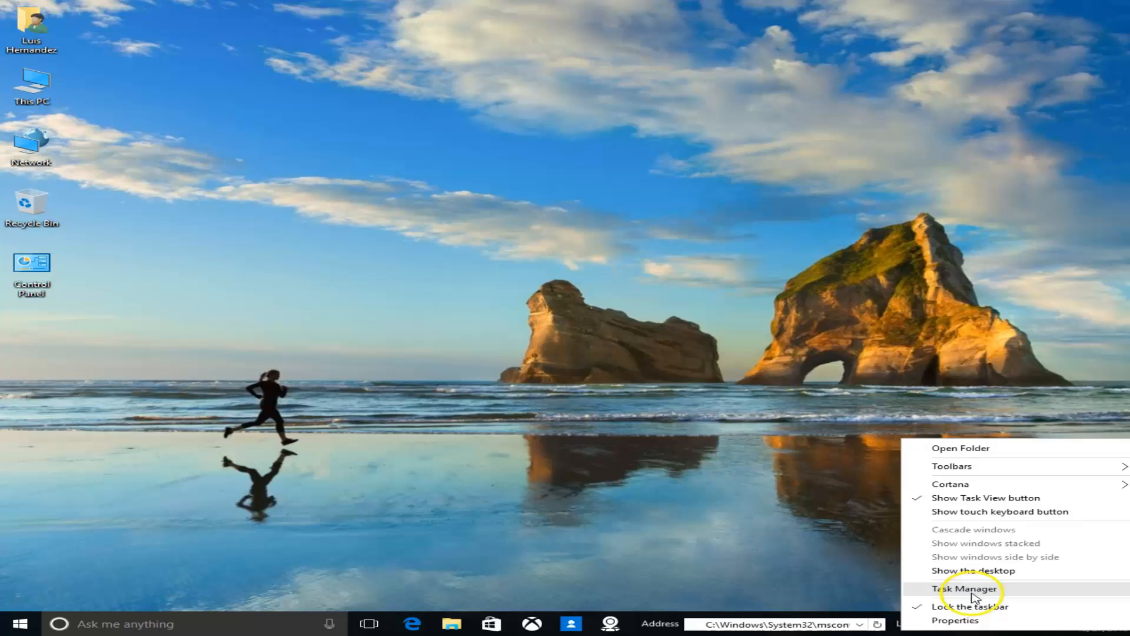
pyautogui.click(966, 589)
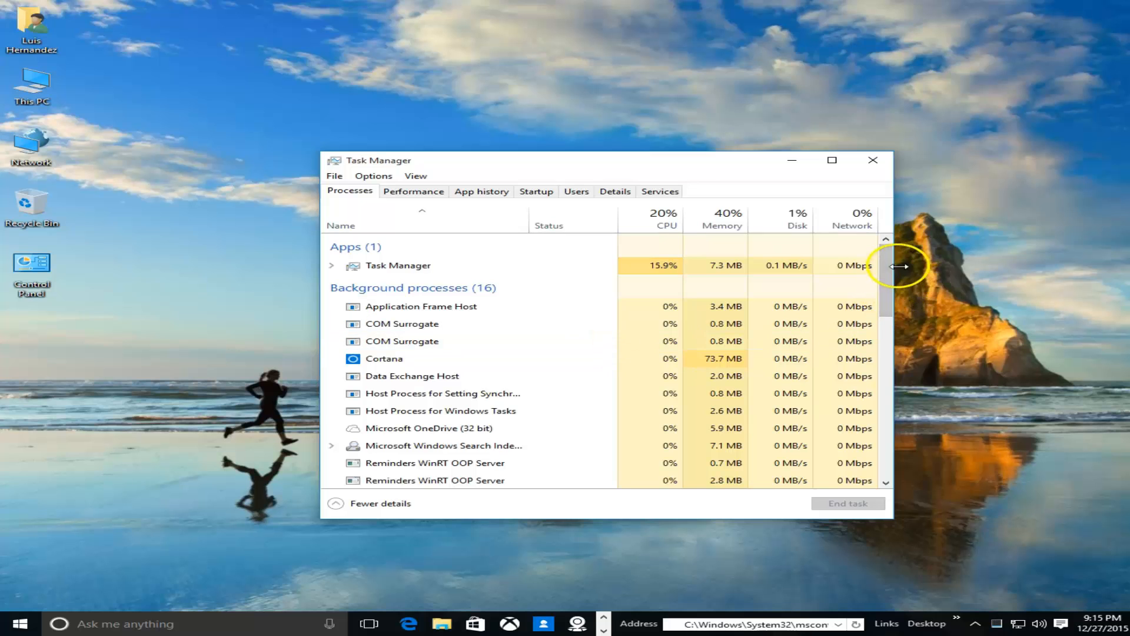
pyautogui.scroll(-3)
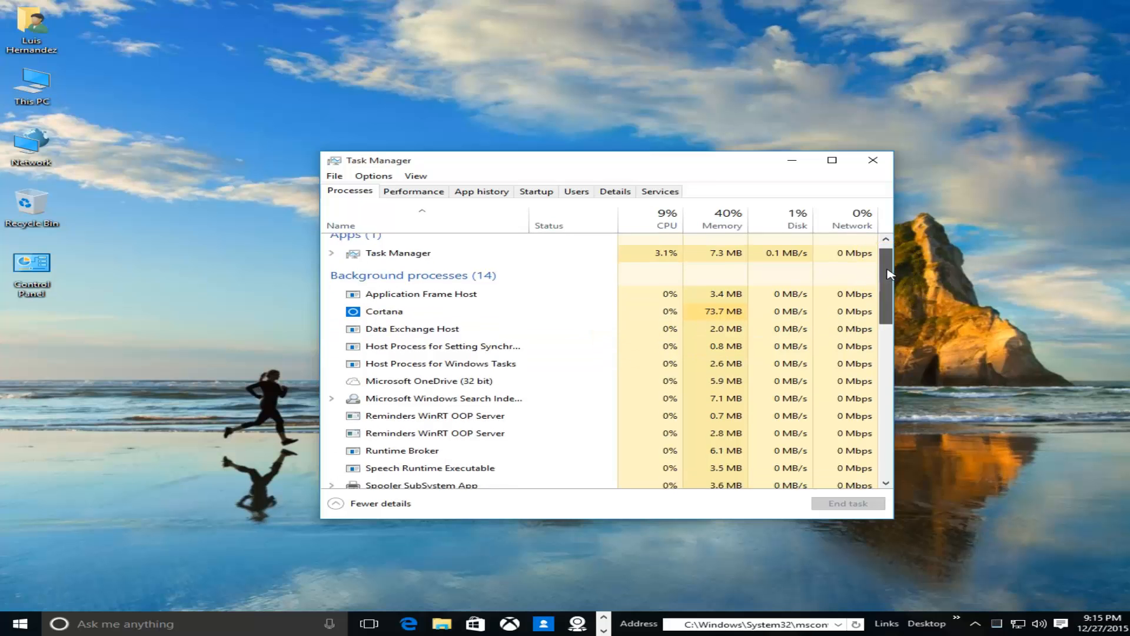
pyautogui.scroll(-3)
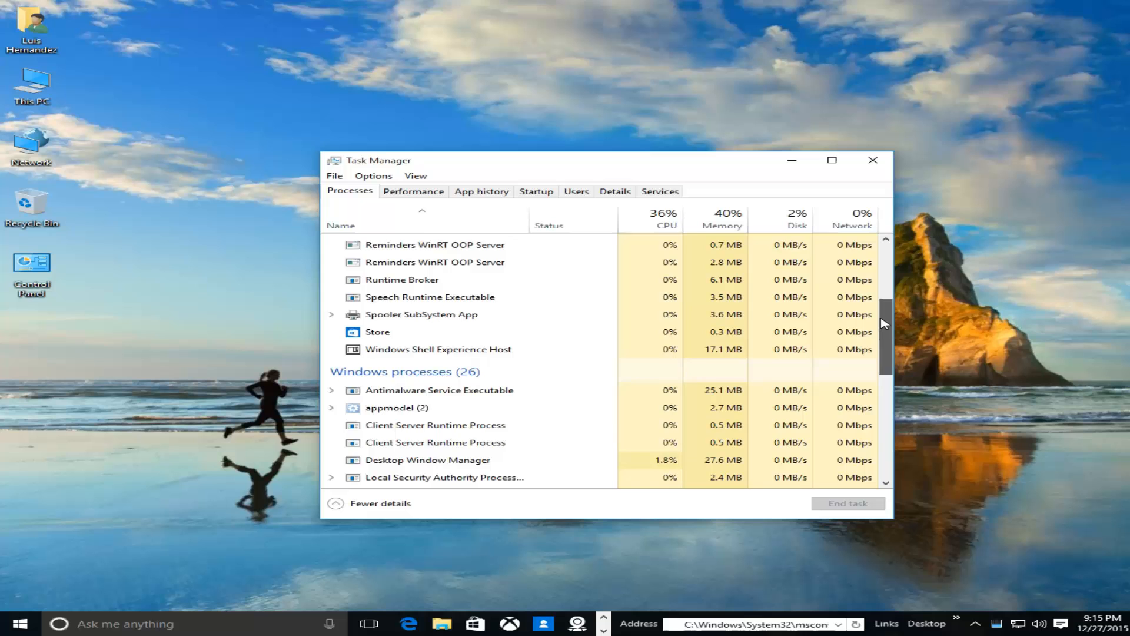
pyautogui.scroll(3)
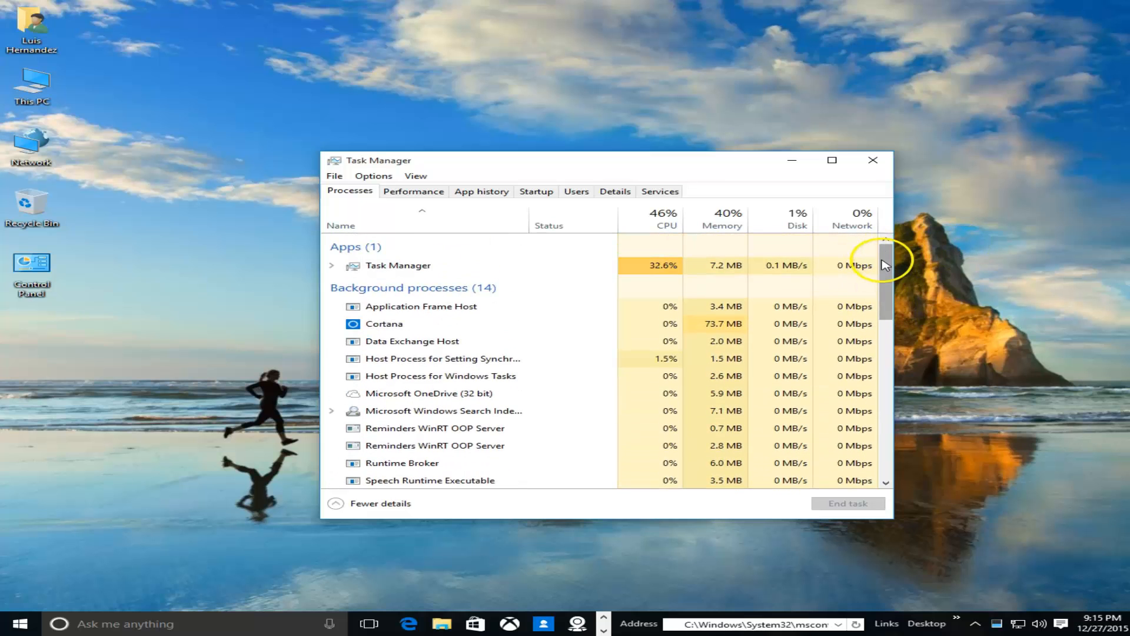
pyautogui.scroll(-3)
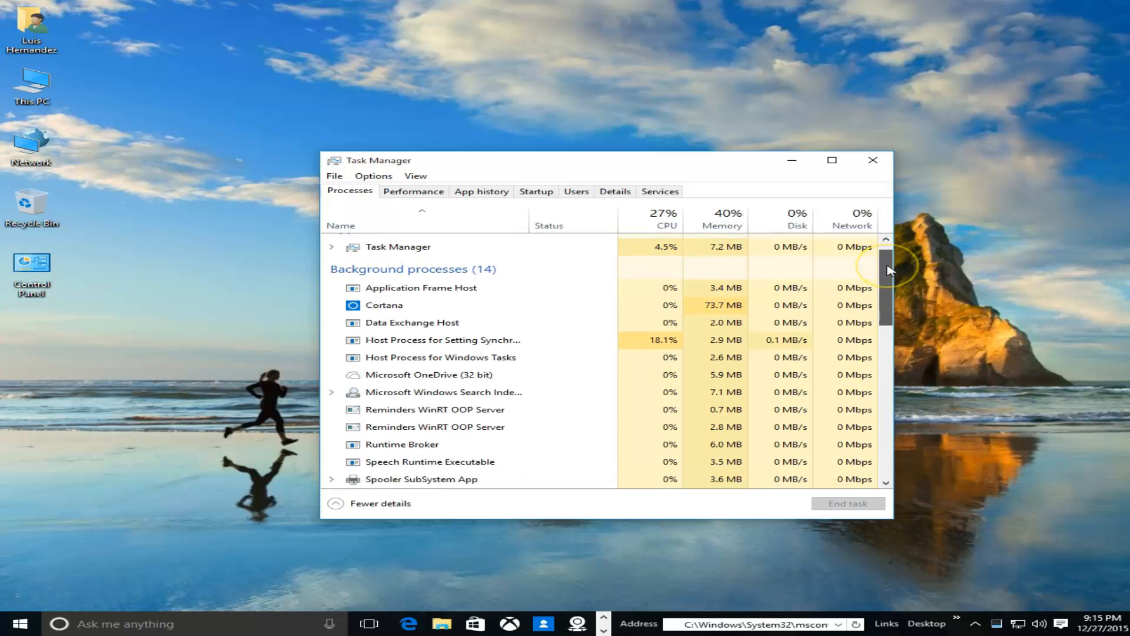
pyautogui.scroll(-3)
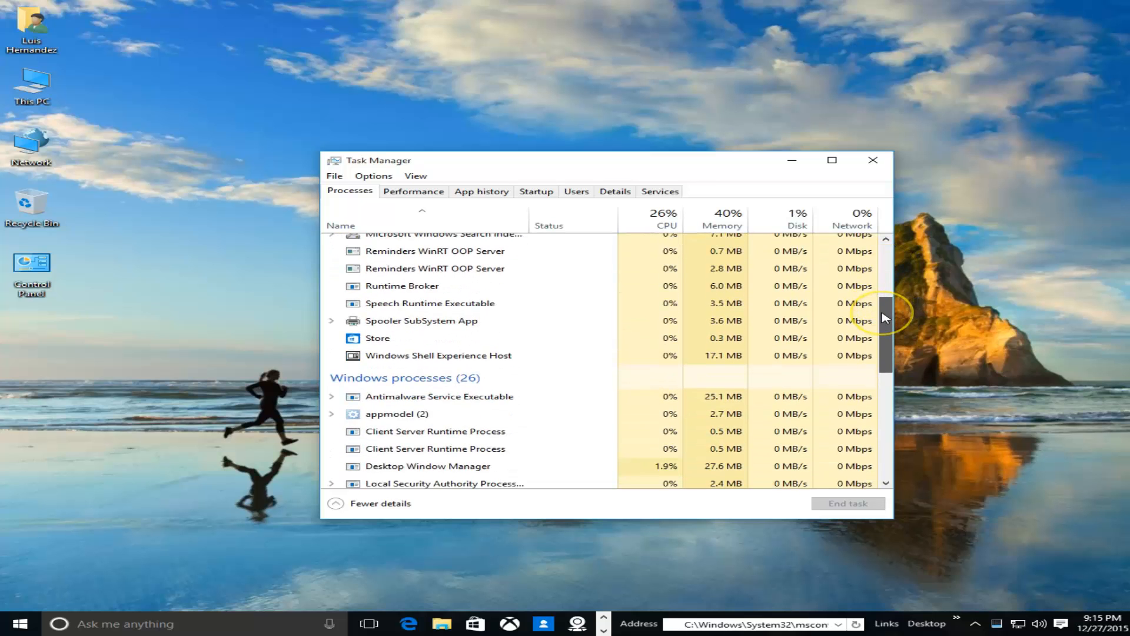
pyautogui.scroll(-3)
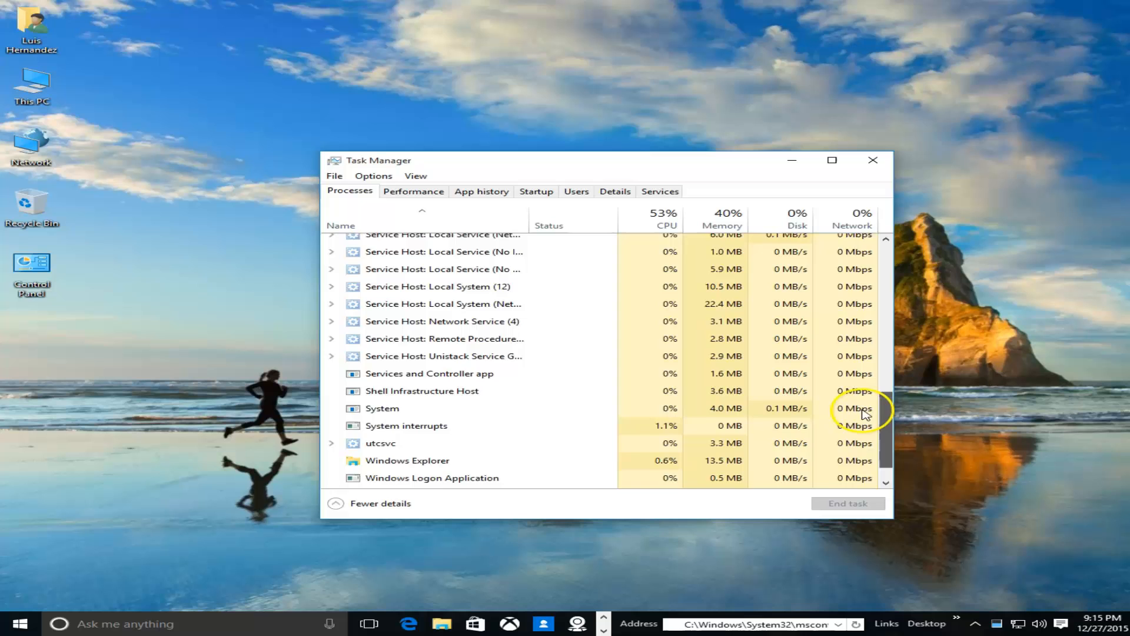
pyautogui.scroll(3)
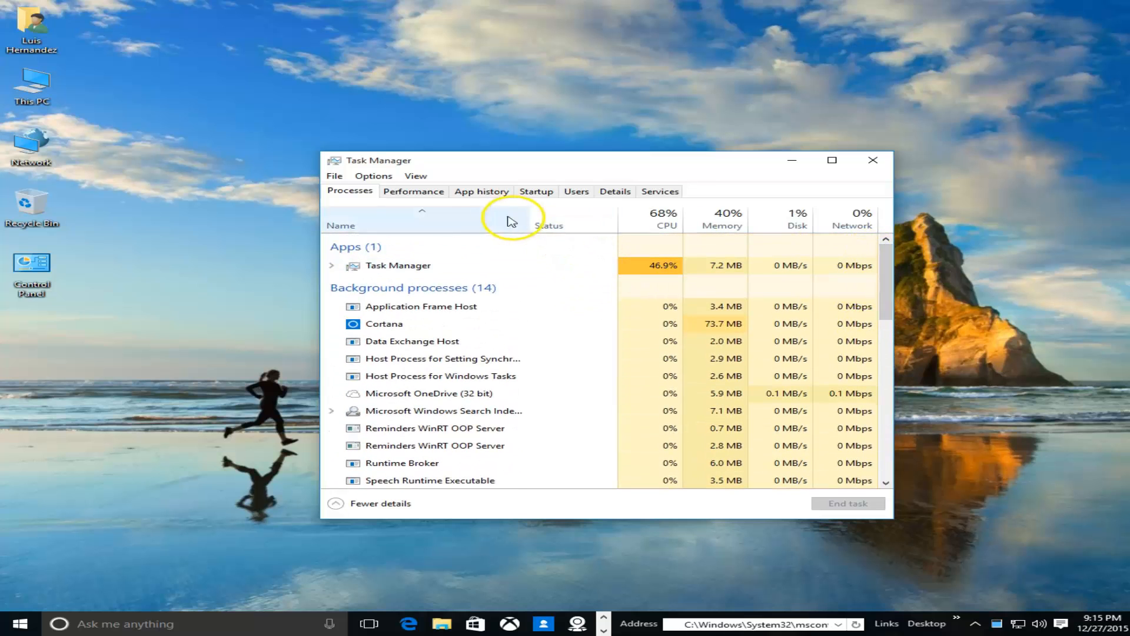
# Step: Close Task Manager, then open and dismiss the taskbar context menu without choosing anything
pyautogui.click(873, 160)
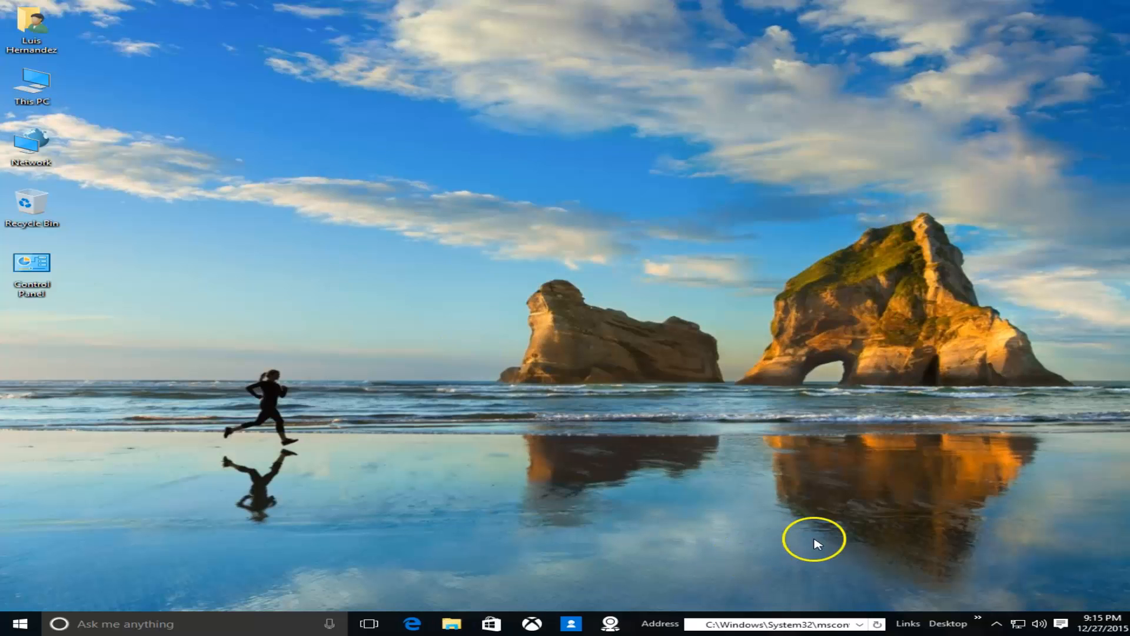
pyautogui.moveTo(612, 624)
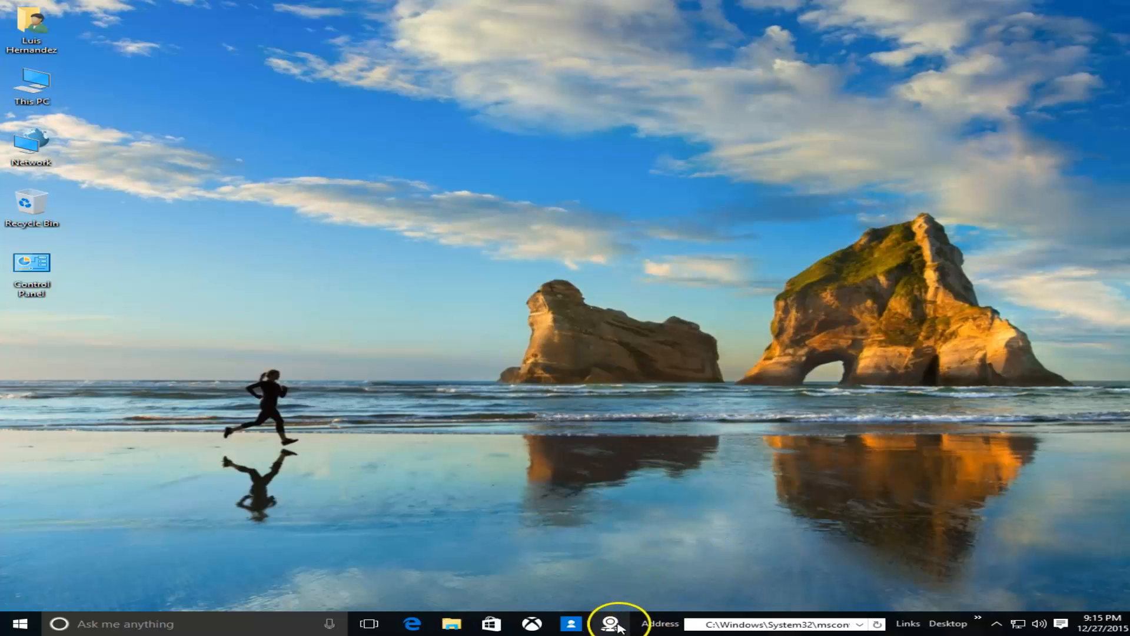
pyautogui.moveTo(644, 633)
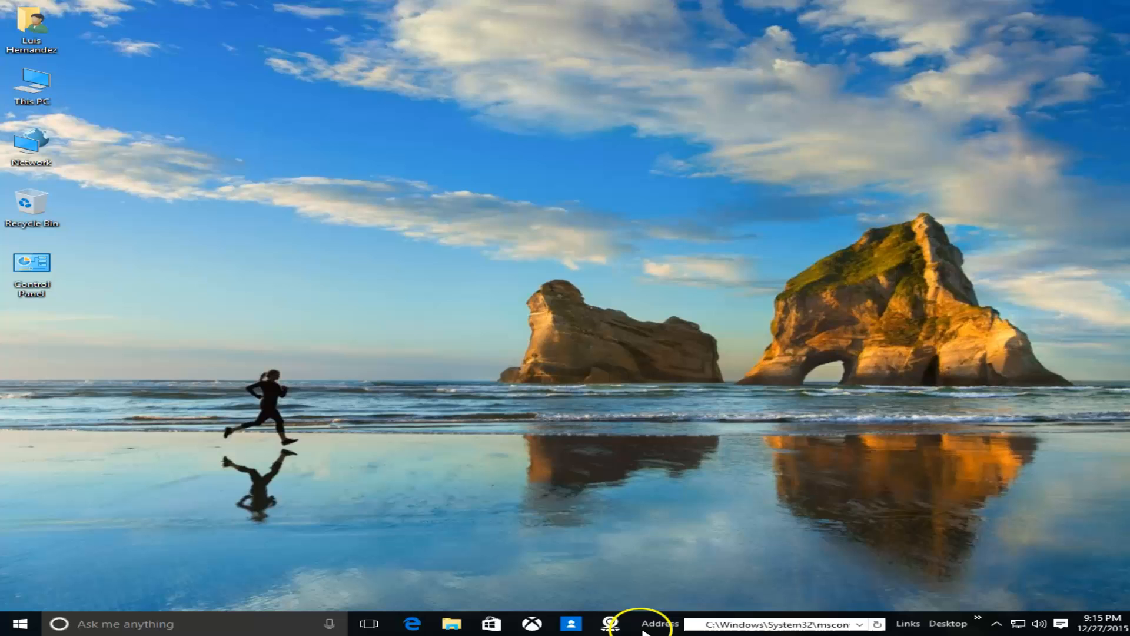
pyautogui.rightClick(642, 624)
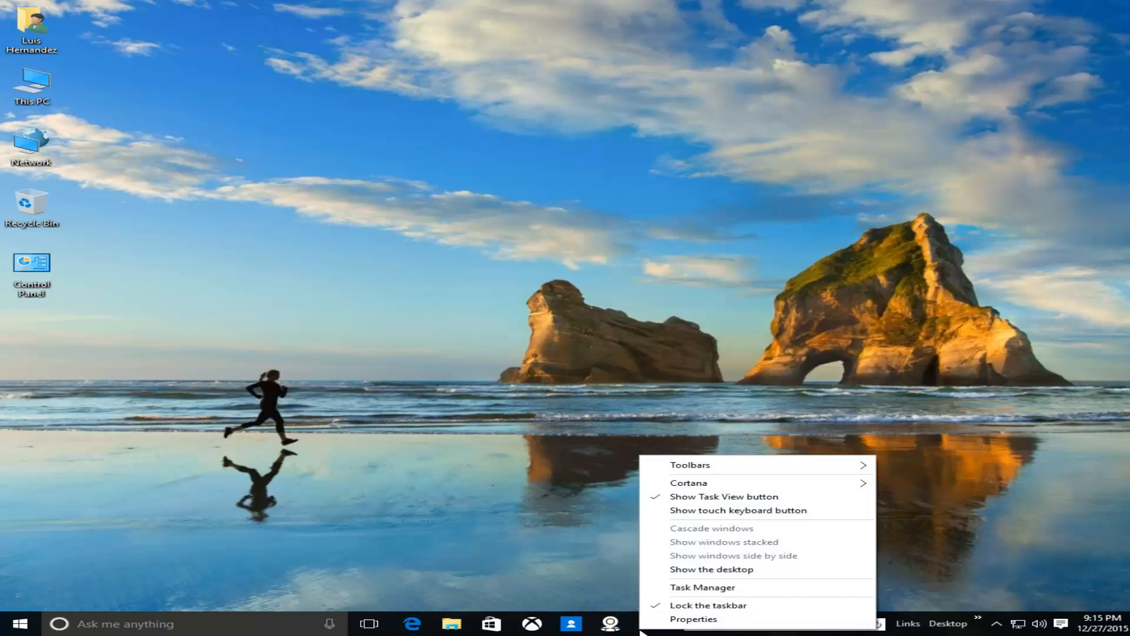
pyautogui.click(691, 465)
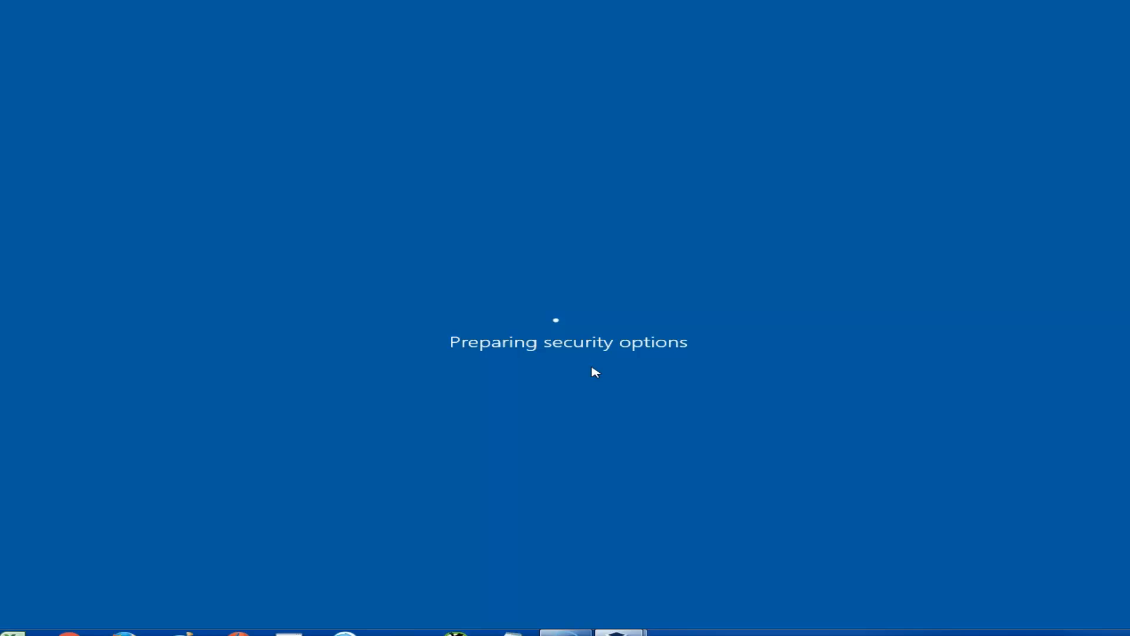
# Step: Reopen Task Manager from the Ctrl+Alt+Delete security screen
pyautogui.press('Ctrl+Alt+Delete')
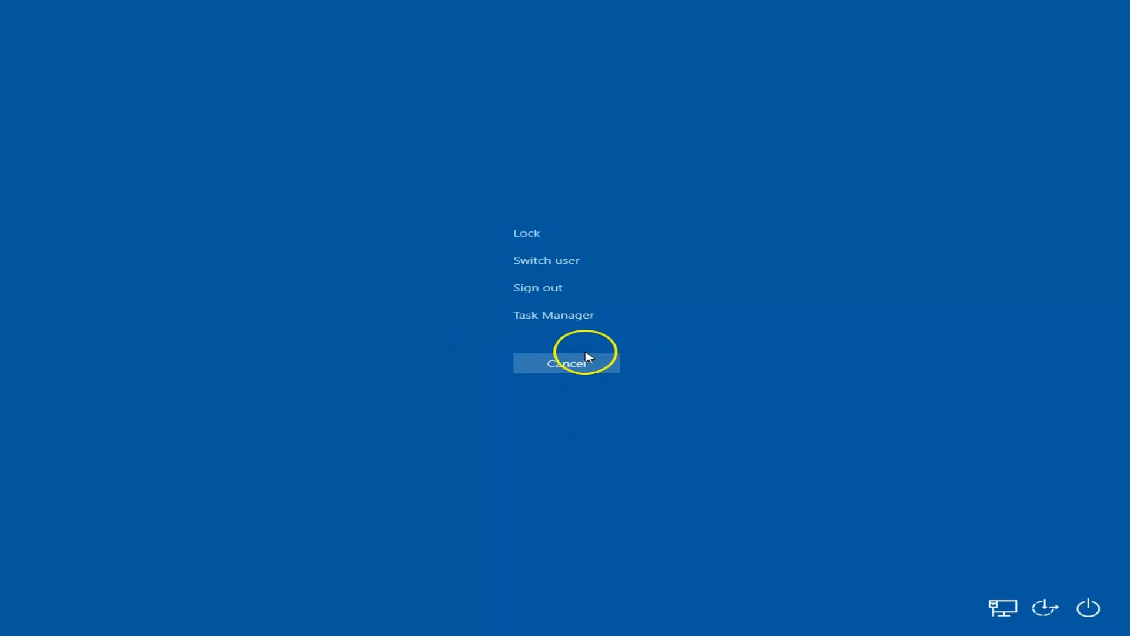
pyautogui.moveTo(577, 321)
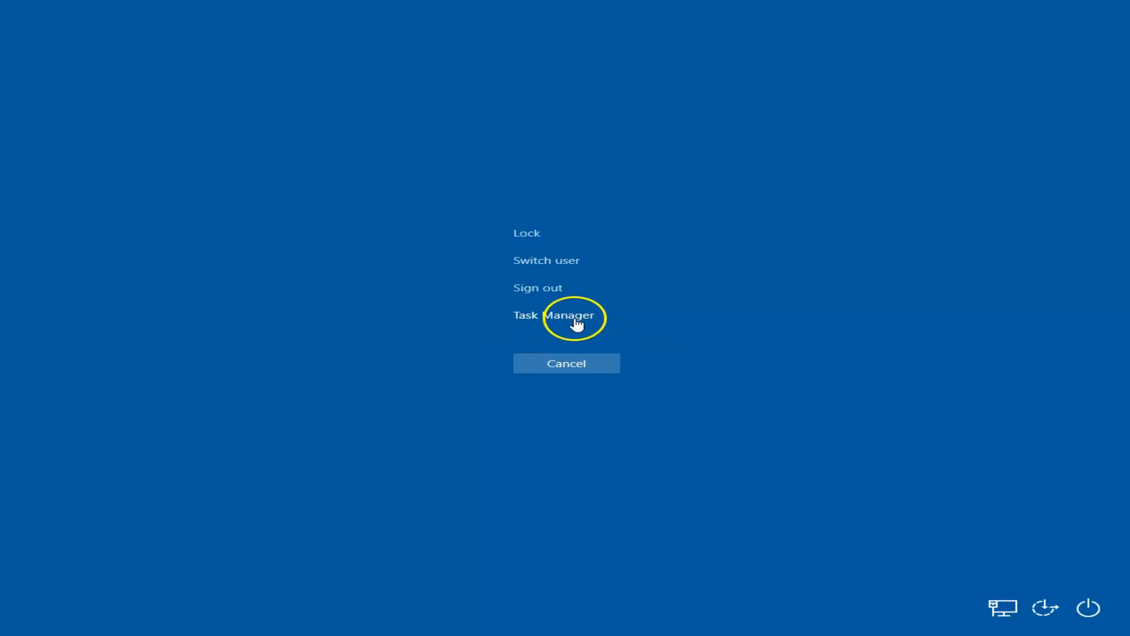
pyautogui.click(554, 315)
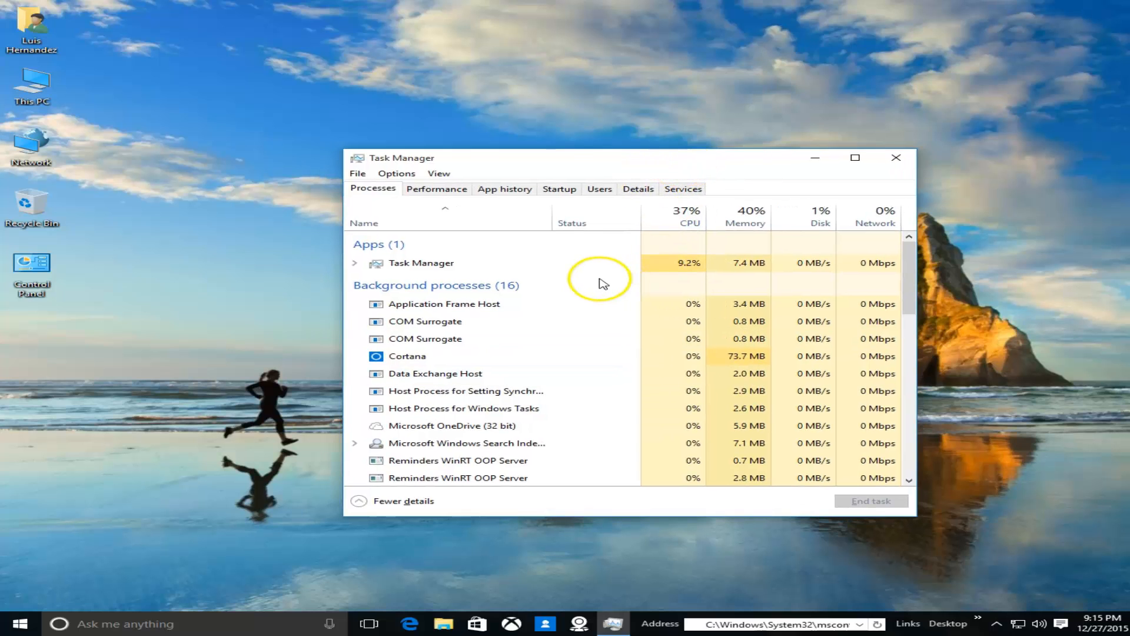
pyautogui.moveTo(559, 189)
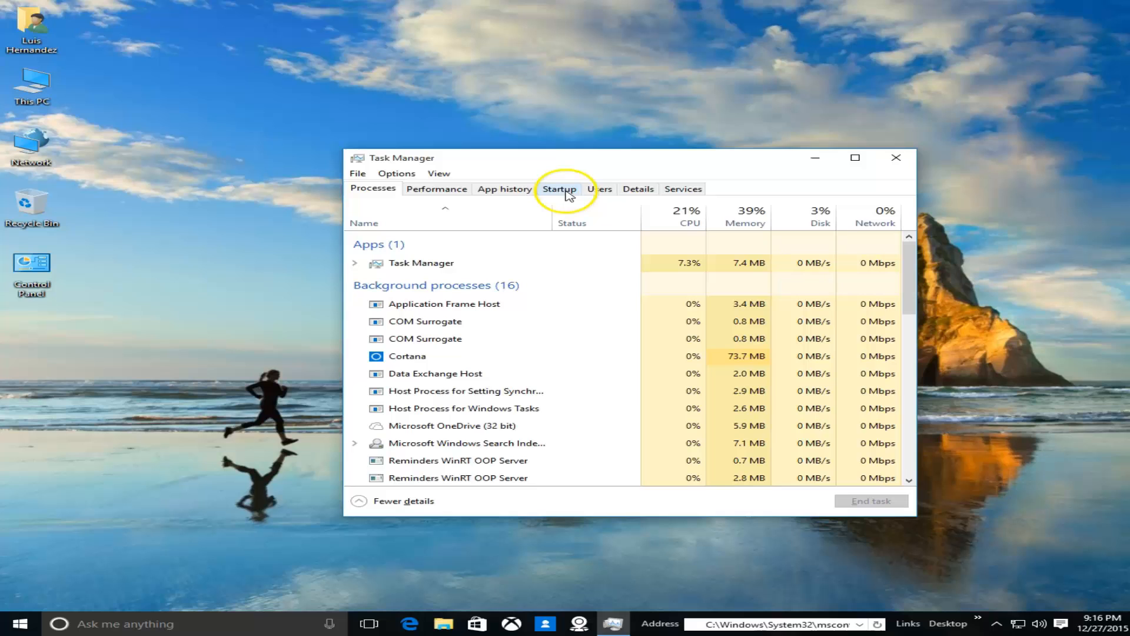
# Step: Disable the Microsoft OneDrive entry in Task Manager's Startup list
pyautogui.click(559, 189)
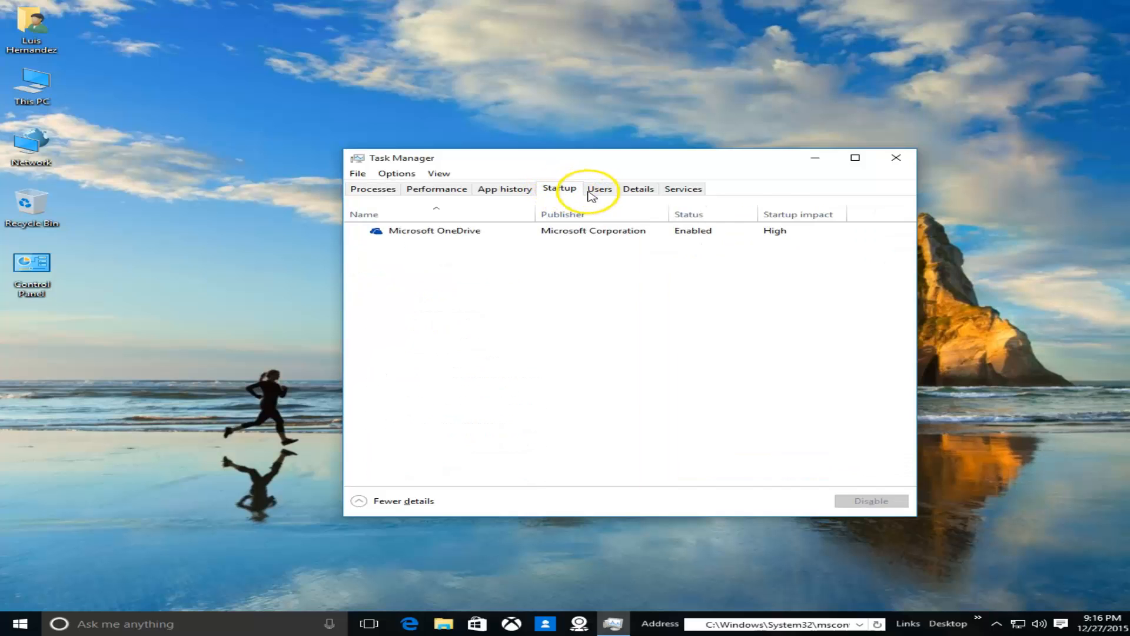
pyautogui.moveTo(573, 168)
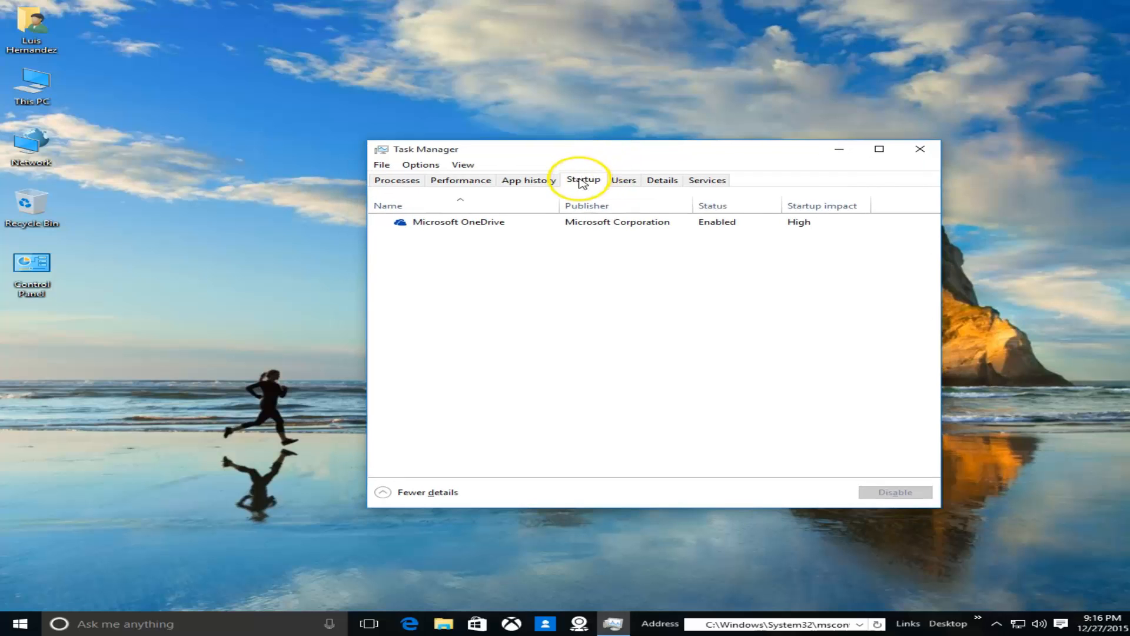
pyautogui.moveTo(475, 228)
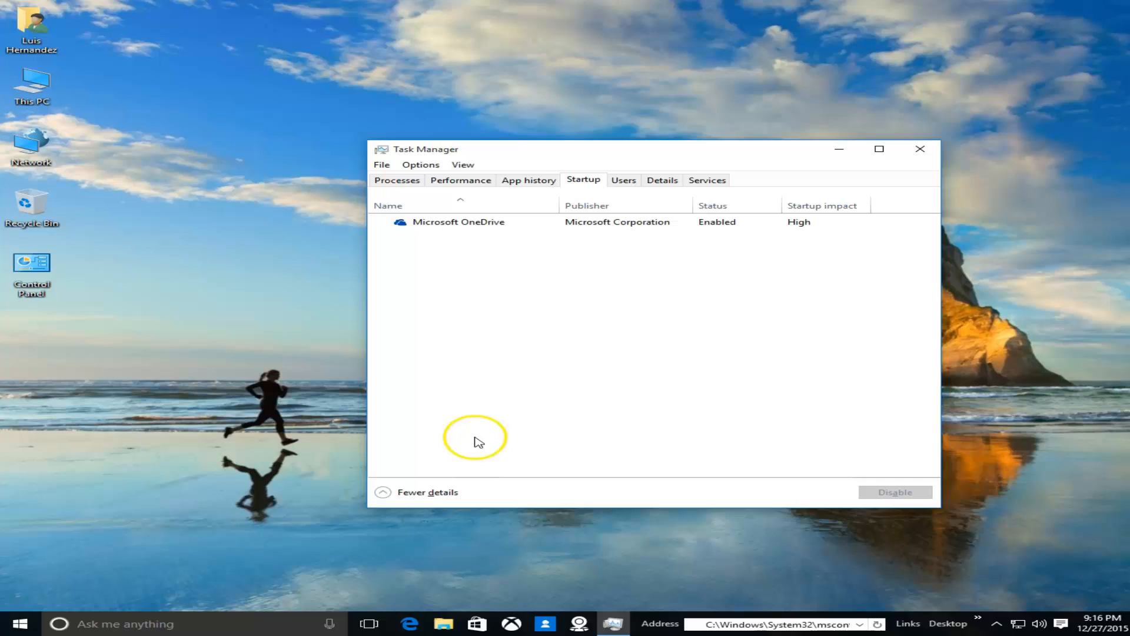
pyautogui.rightClick(458, 221)
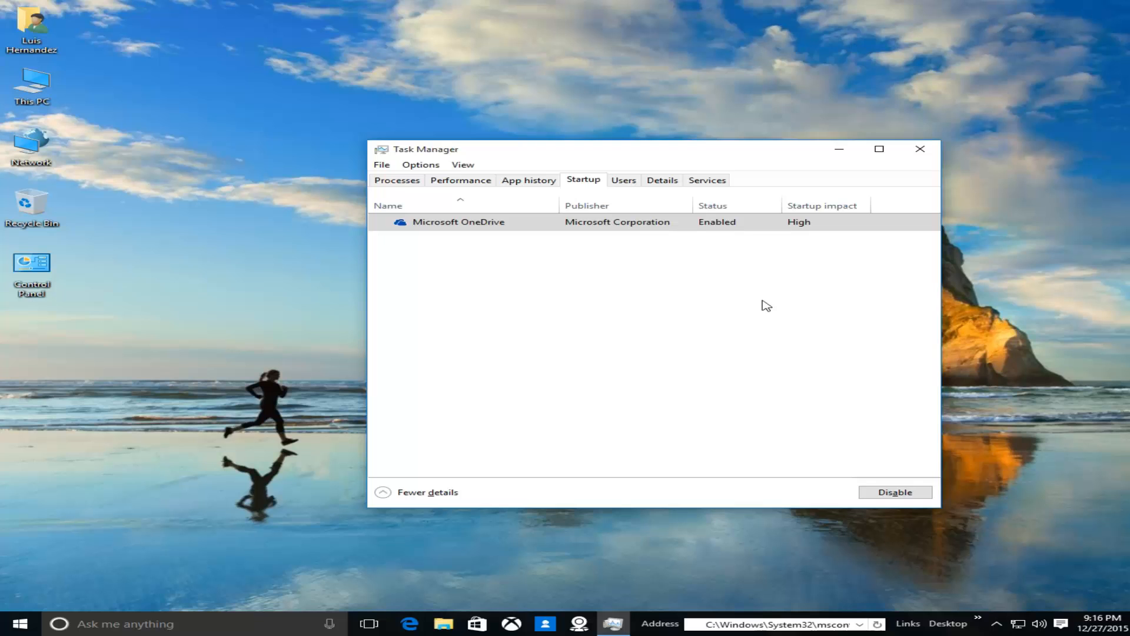
pyautogui.moveTo(719, 301)
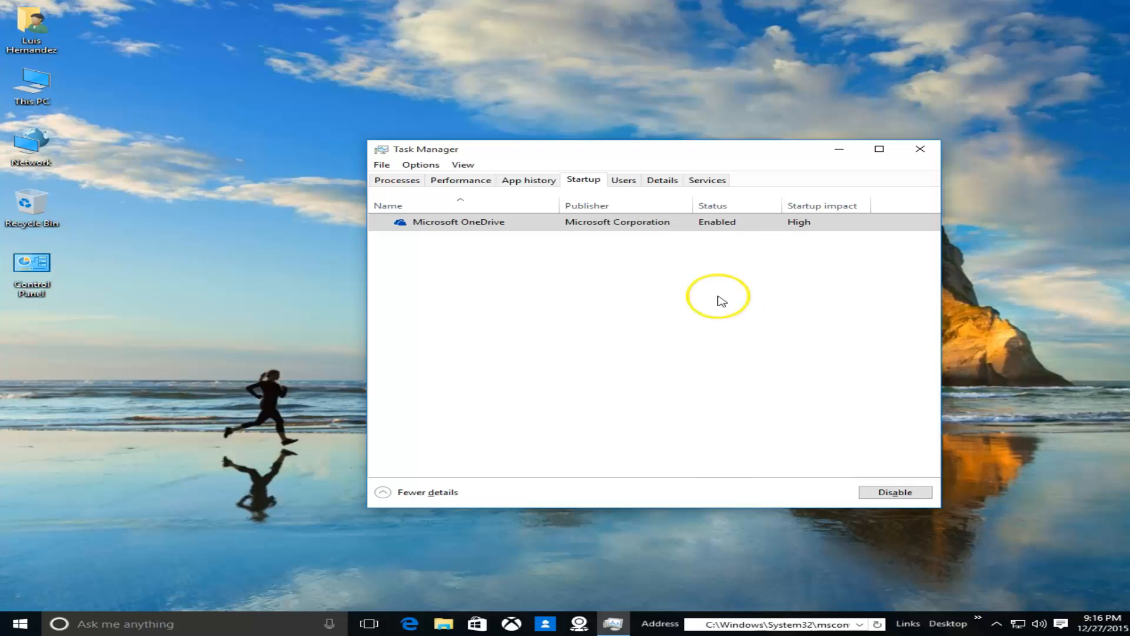
pyautogui.rightClick(458, 221)
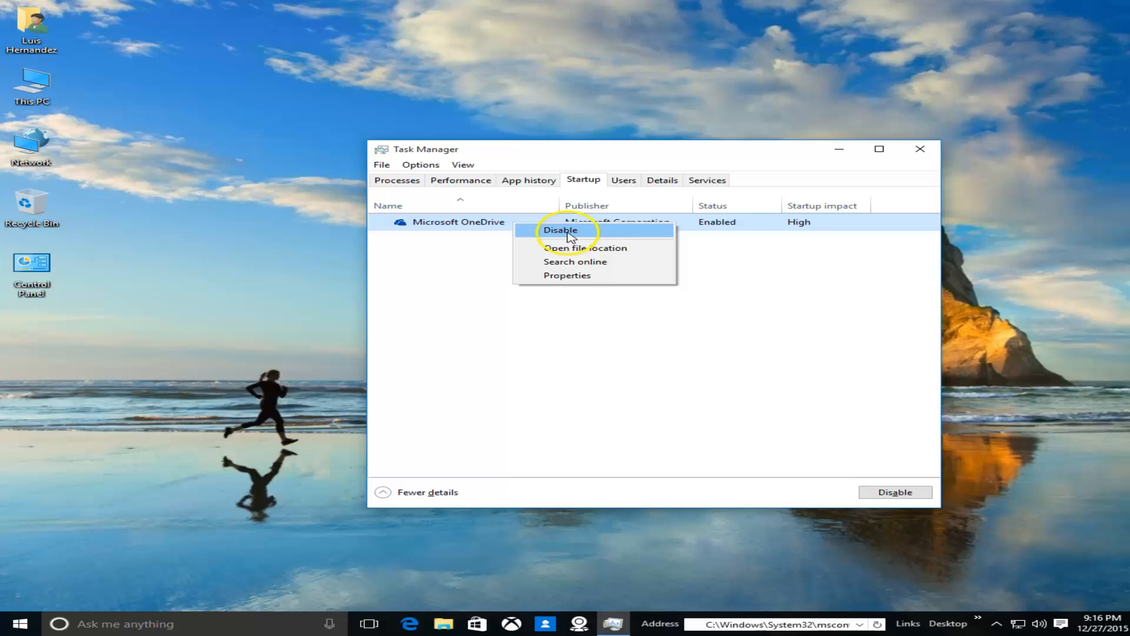
pyautogui.click(561, 230)
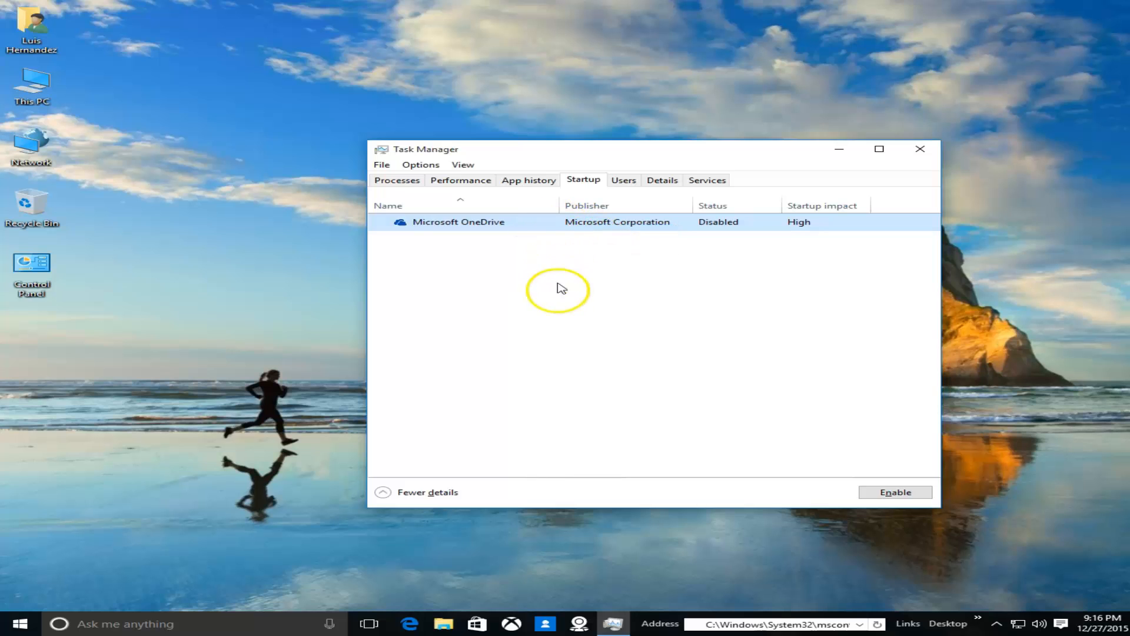
pyautogui.moveTo(575, 435)
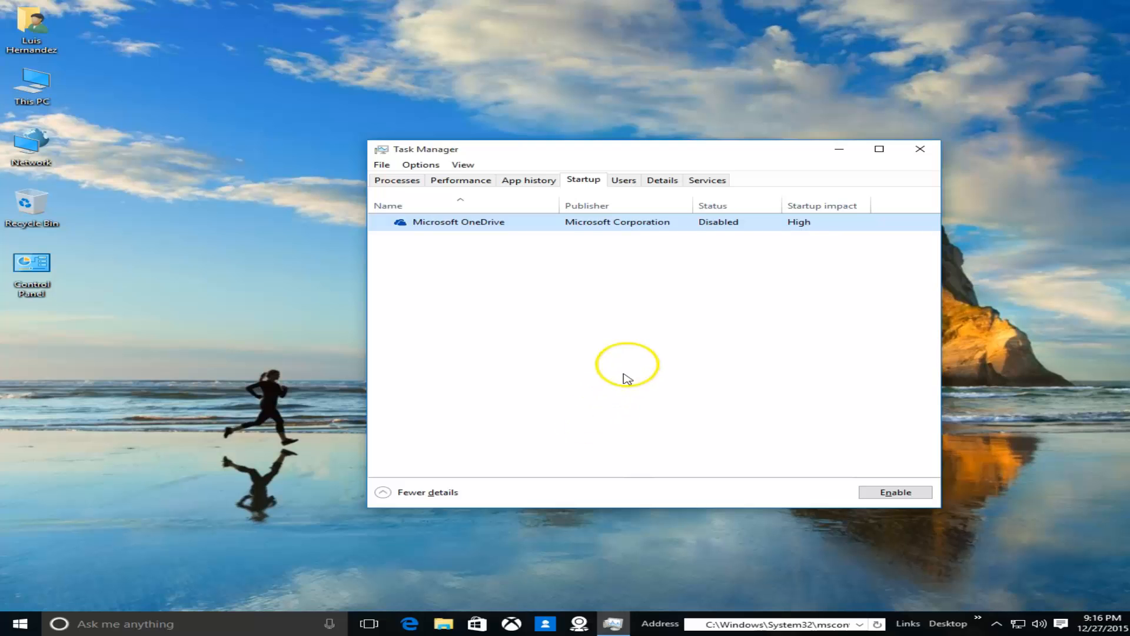
pyautogui.moveTo(707, 180)
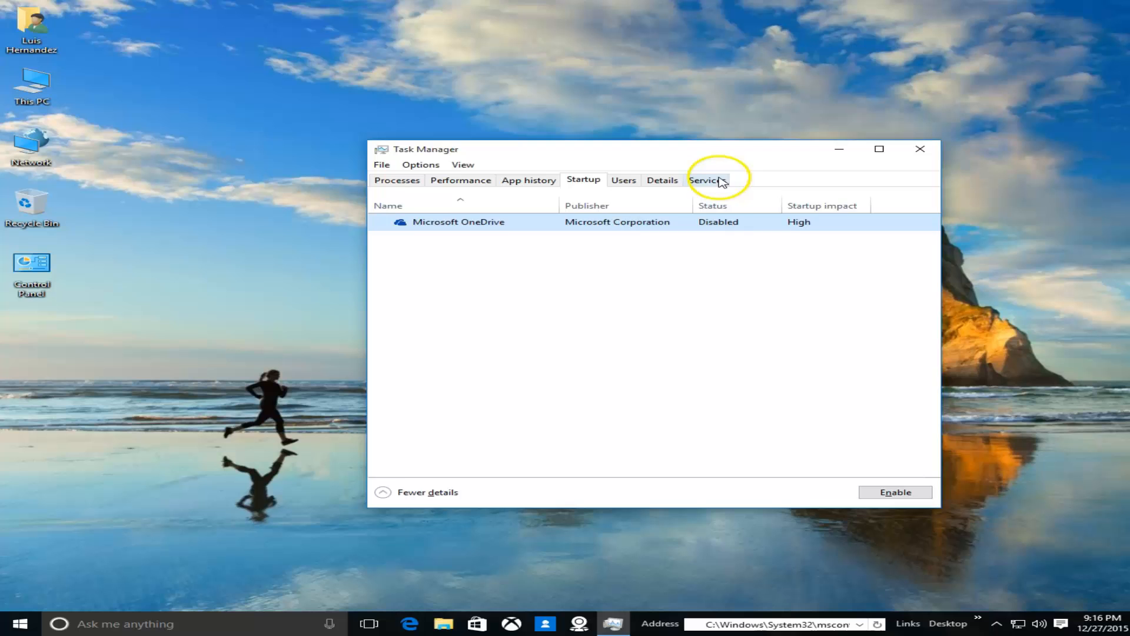
# Step: Glance at the Services tab, return to Startup, then bring up Windows search
pyautogui.click(707, 180)
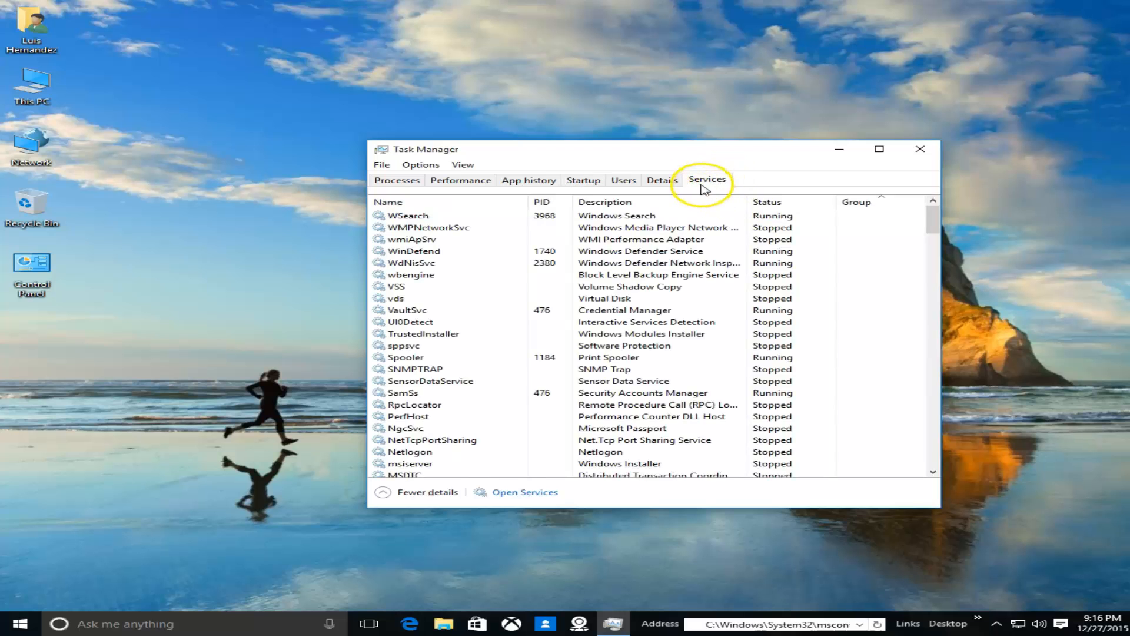
pyautogui.click(584, 180)
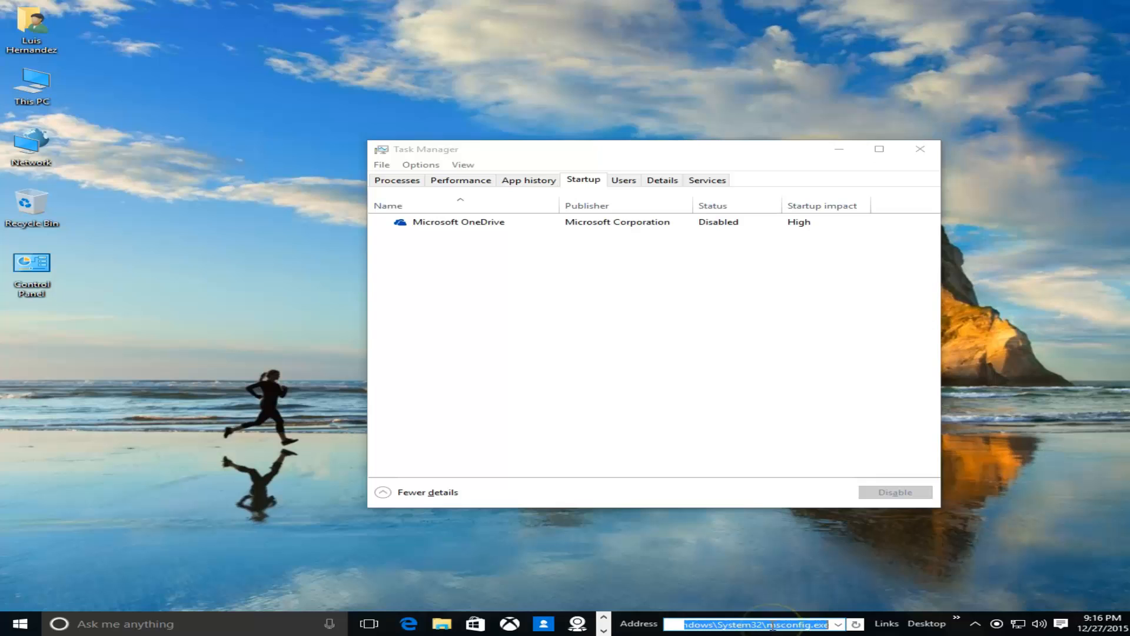
pyautogui.press('ctrl+a')
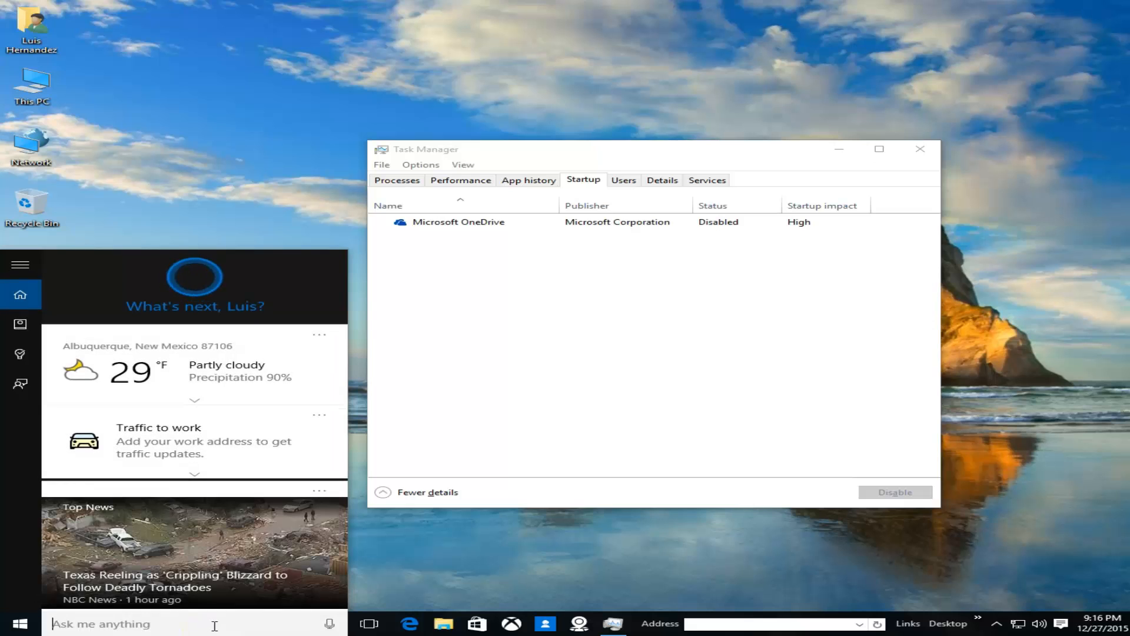
# Step: Search 'msconfig' and launch System Configuration from the results
pyautogui.write('msco')
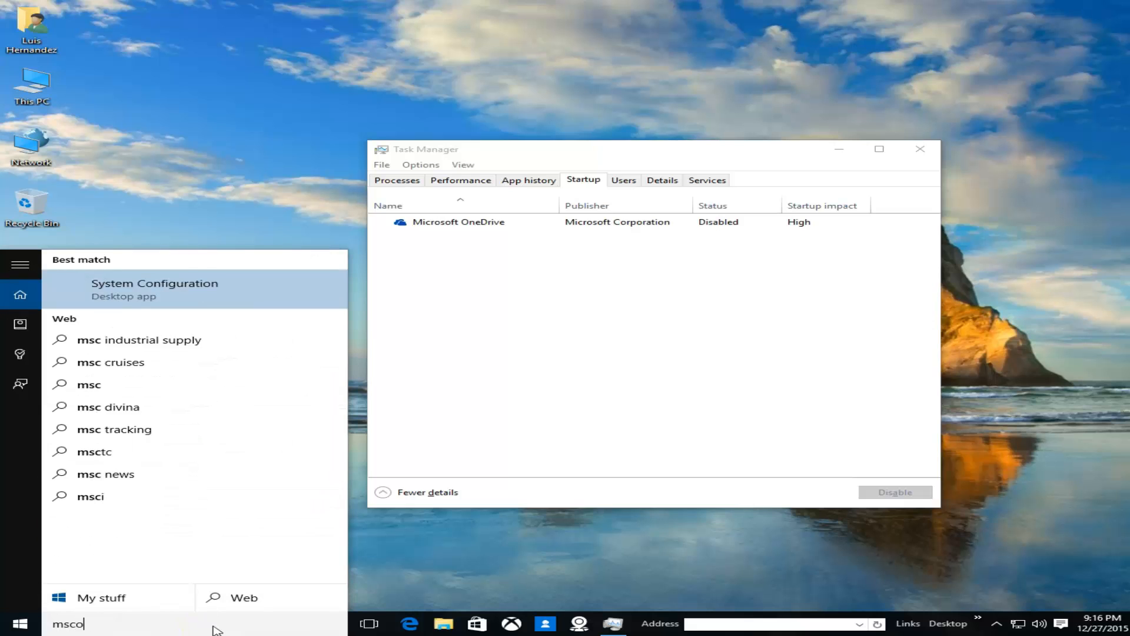
pyautogui.write('nfig')
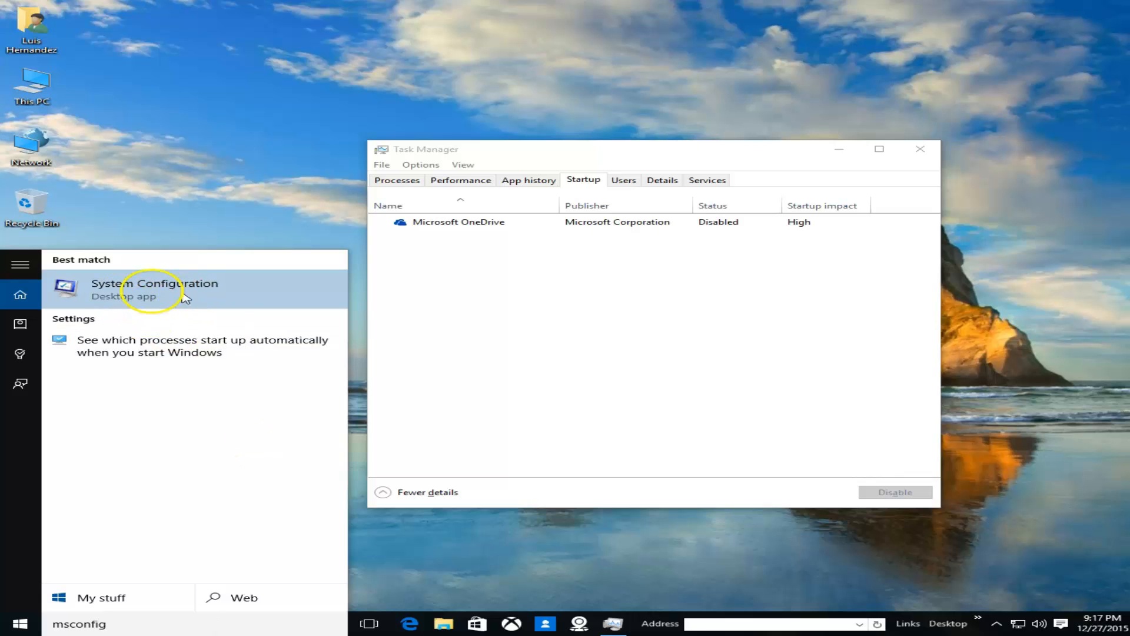
pyautogui.click(154, 288)
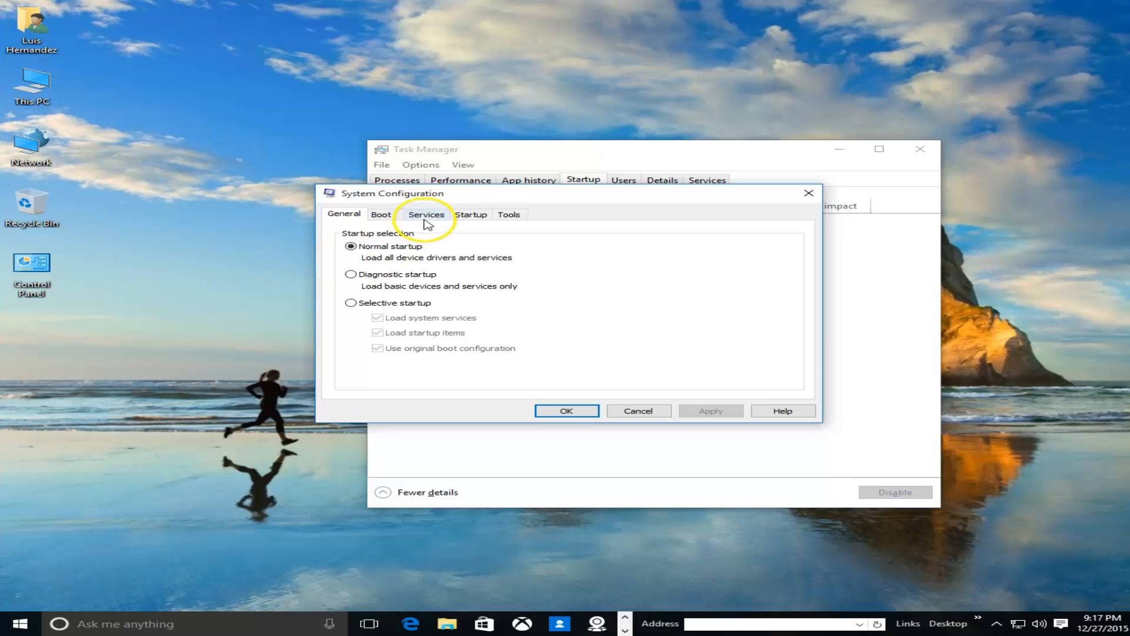
# Step: Tick 'Hide all Microsoft services' on the Services tab, click OK, and close Task Manager
pyautogui.click(427, 214)
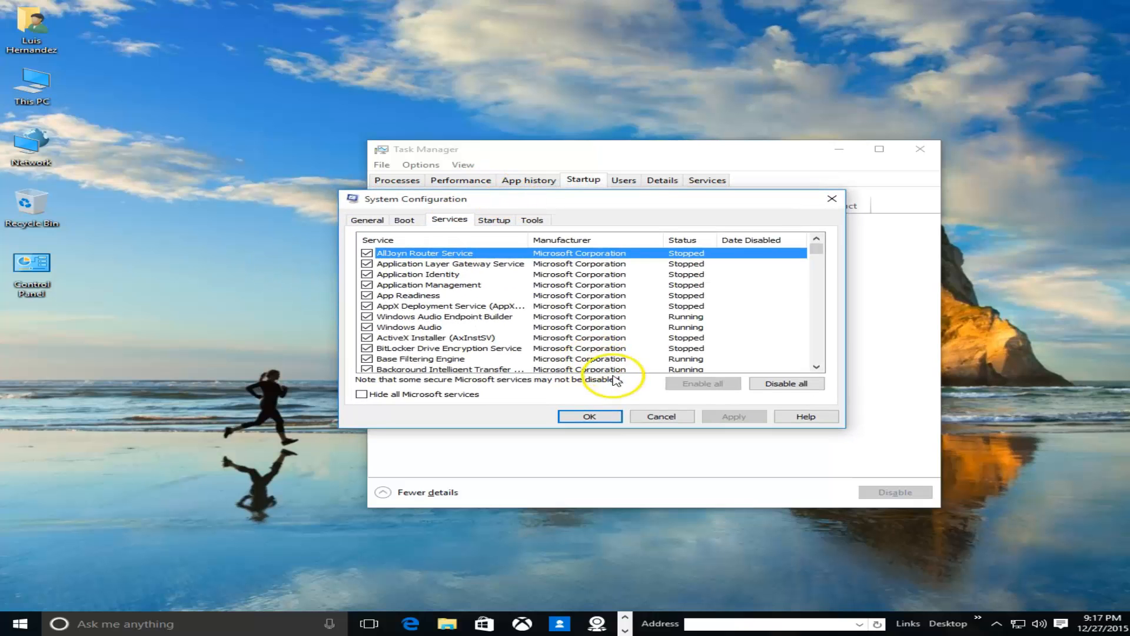
pyautogui.moveTo(396, 401)
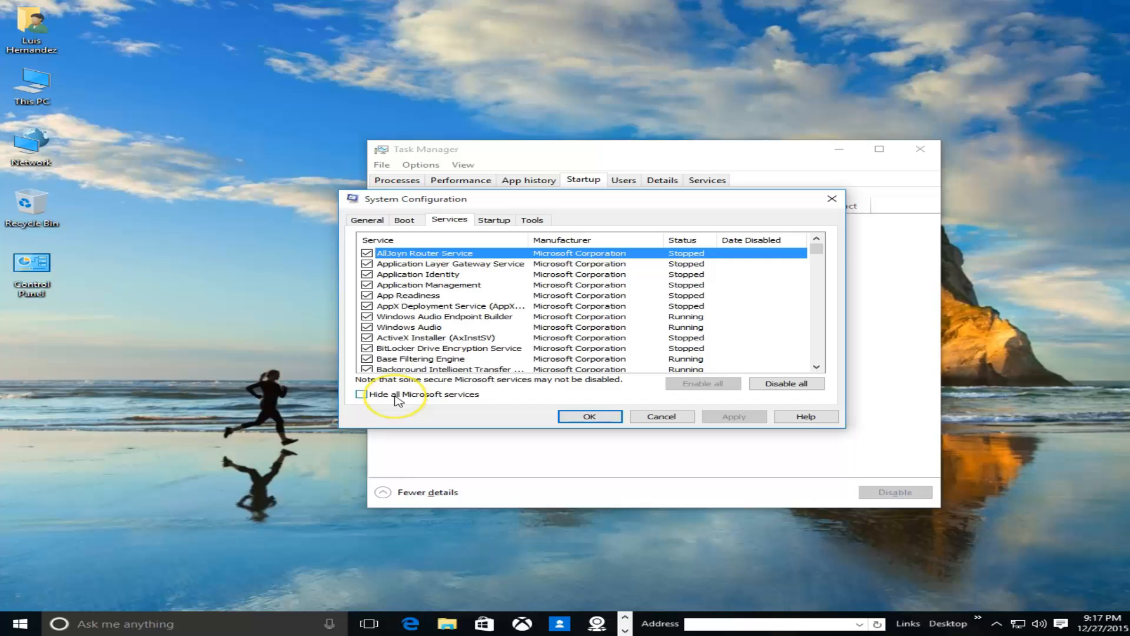
pyautogui.click(360, 394)
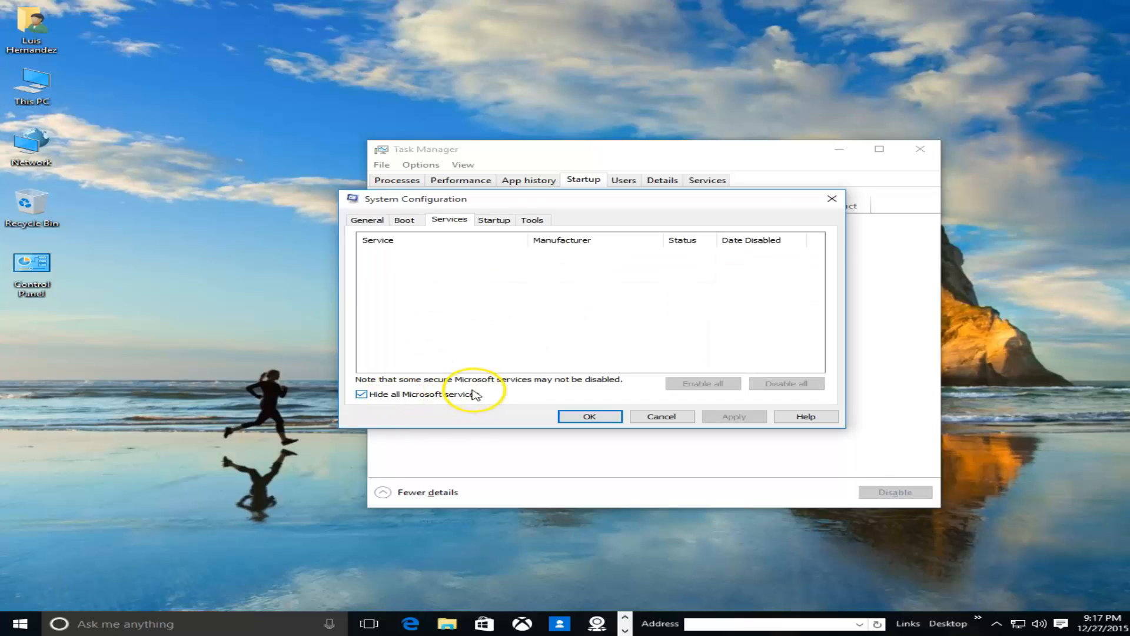
pyautogui.moveTo(521, 312)
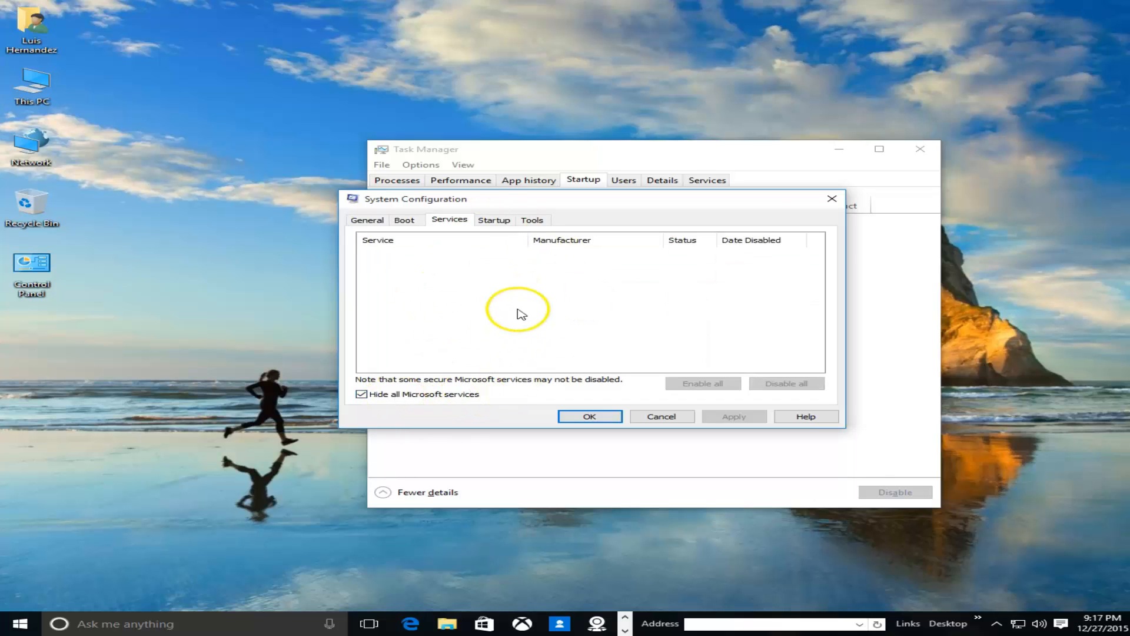
pyautogui.moveTo(458, 281)
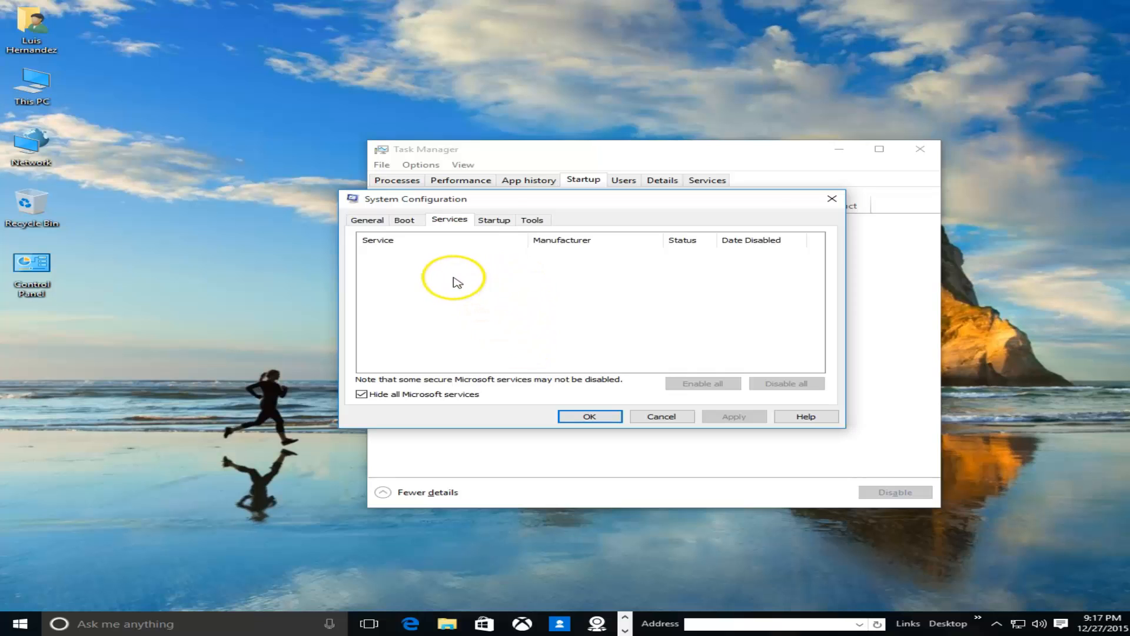
pyautogui.moveTo(454, 282)
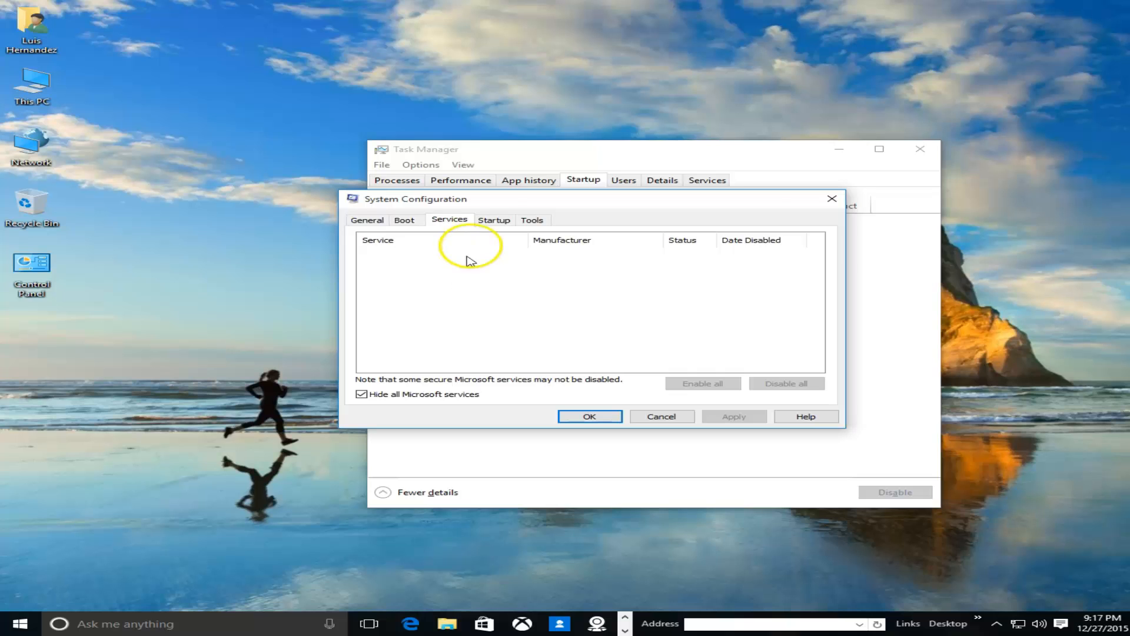
pyautogui.moveTo(449, 352)
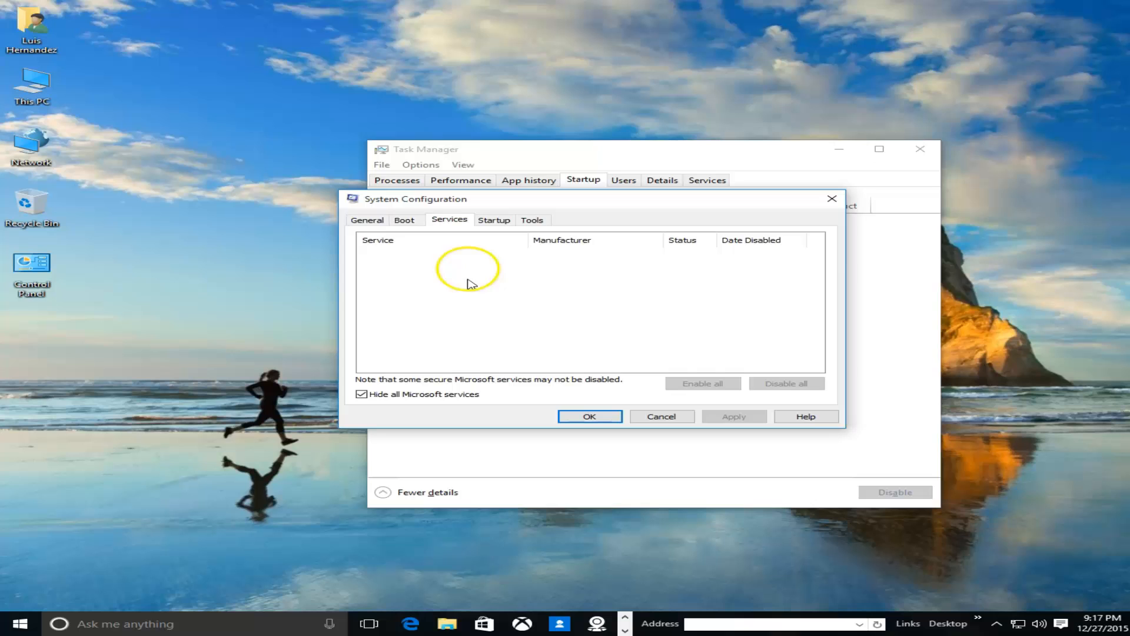
pyautogui.moveTo(491, 446)
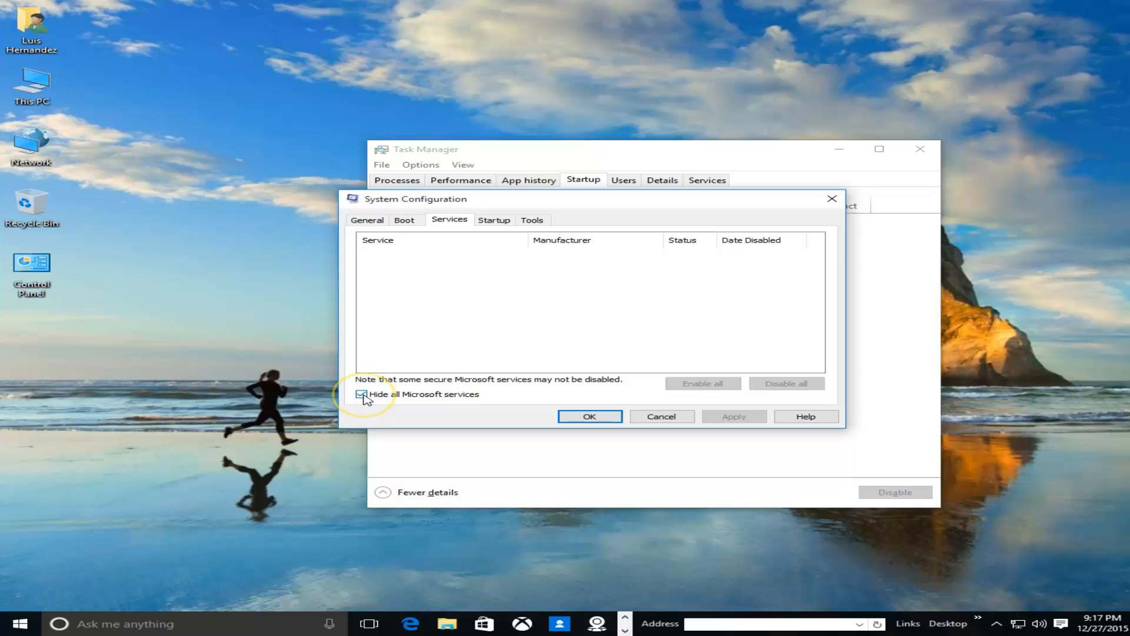
pyautogui.click(363, 394)
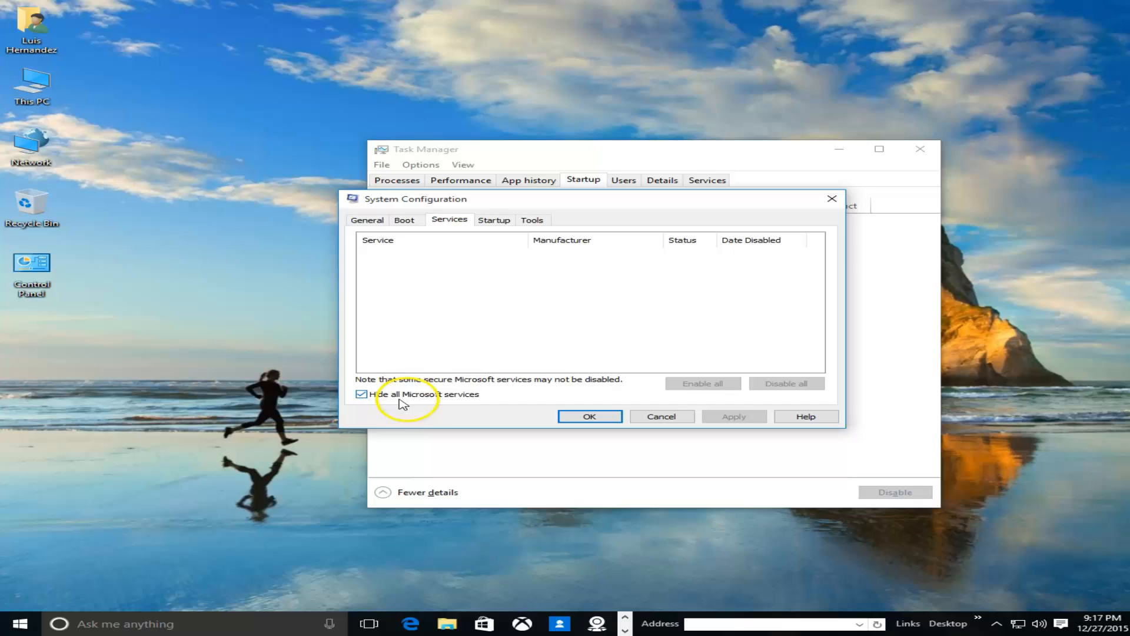
pyautogui.moveTo(476, 273)
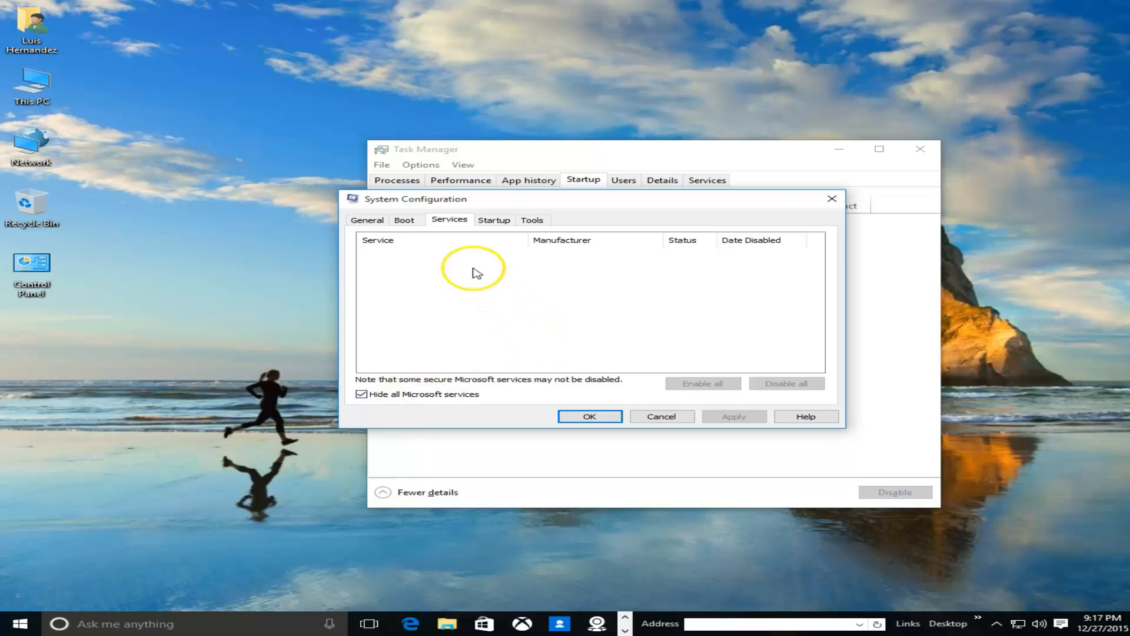
pyautogui.moveTo(470, 309)
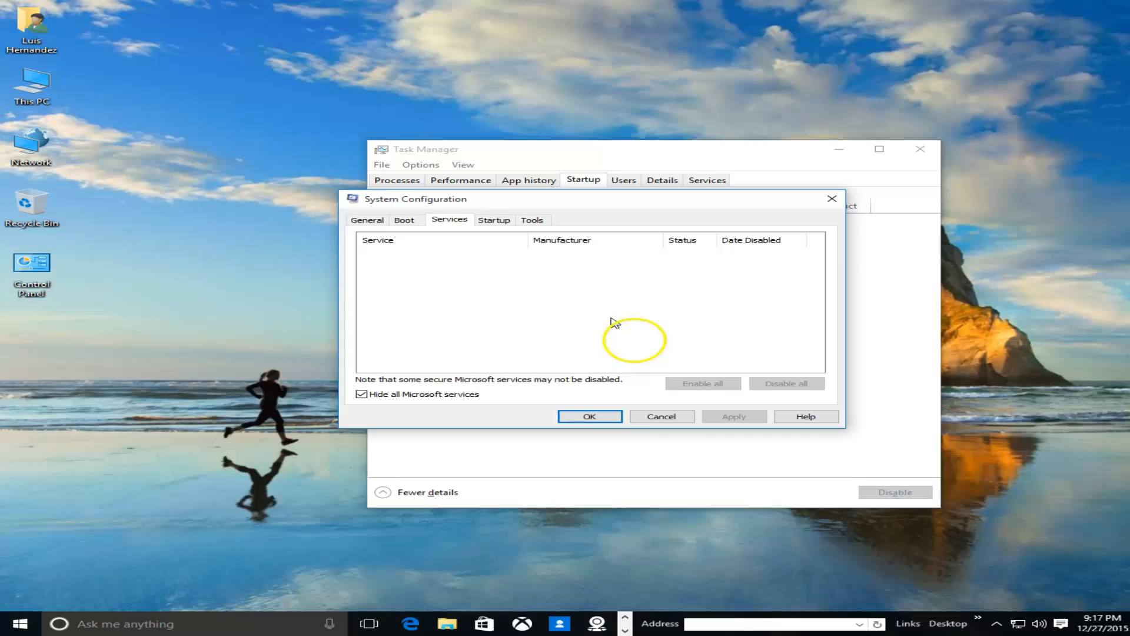
pyautogui.click(589, 416)
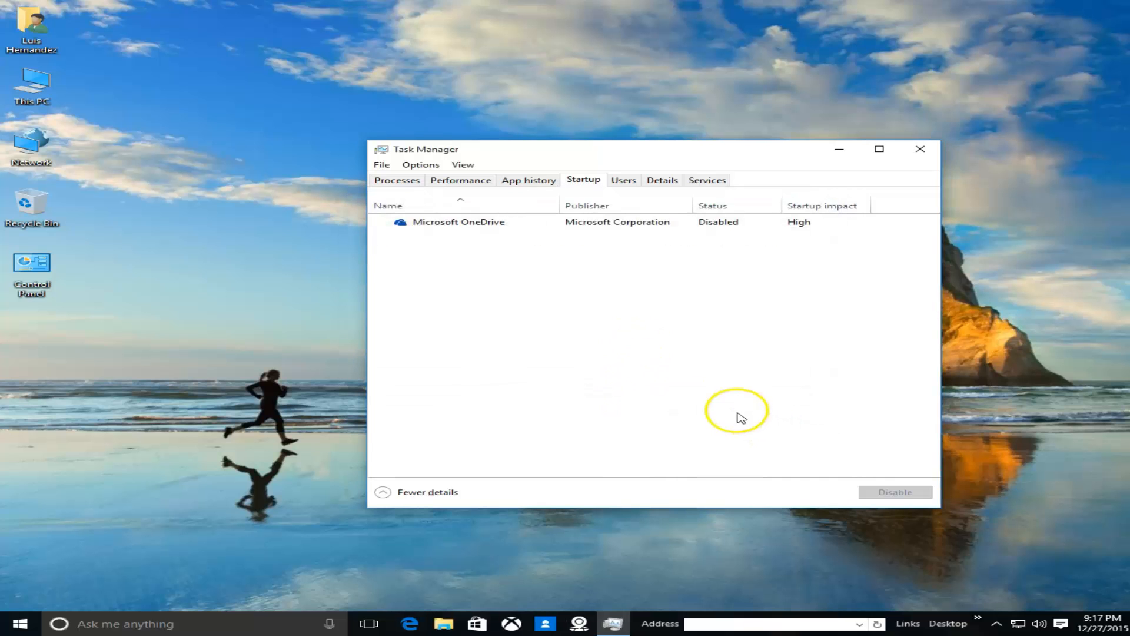
pyautogui.click(921, 149)
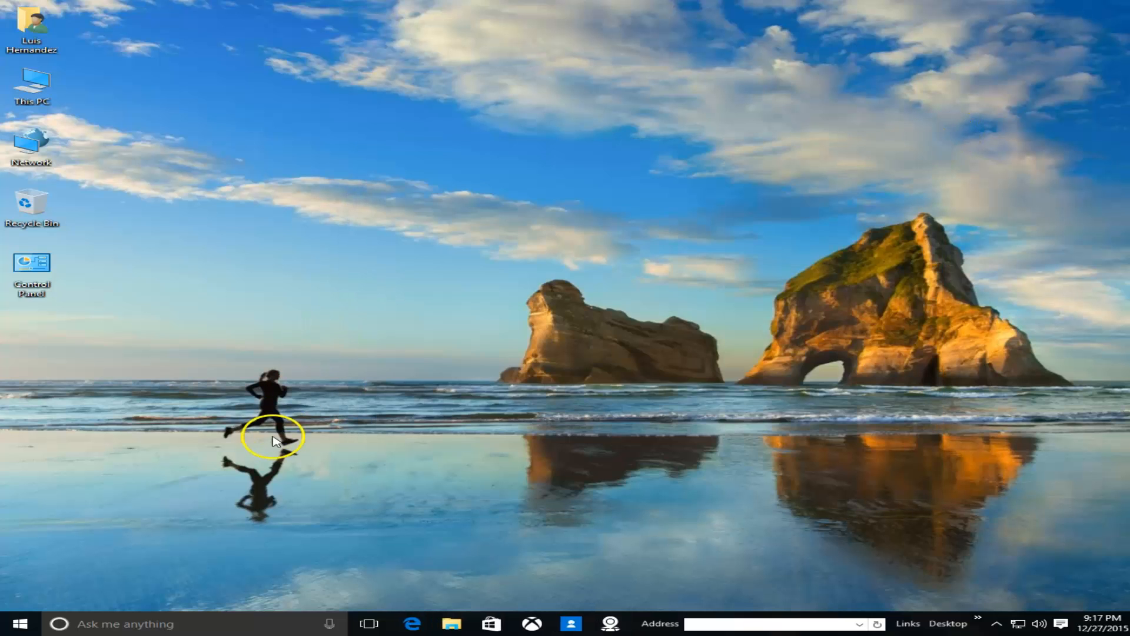